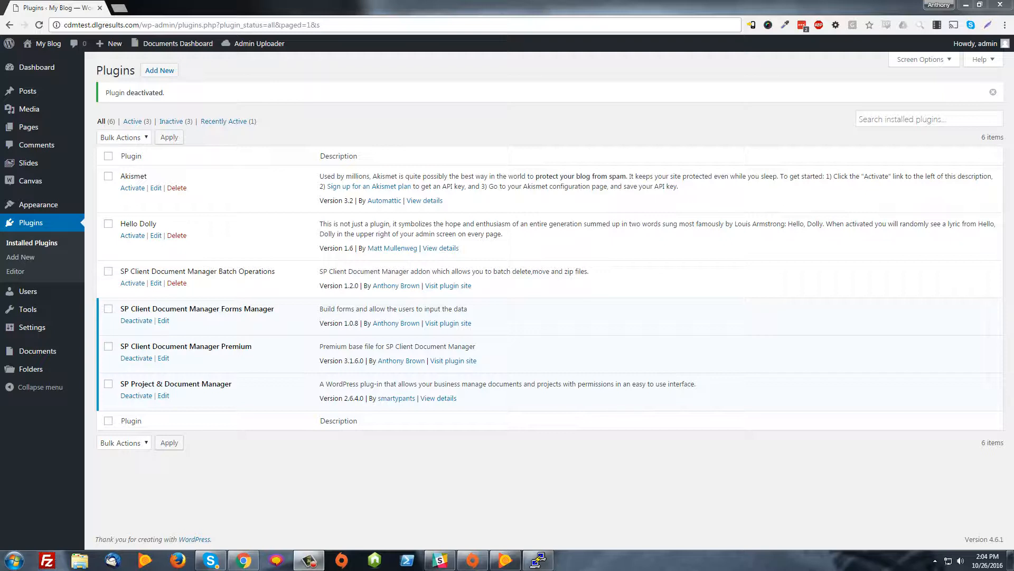
Go to Documents in the admin sidebar and bring up the Forms Manager list
left_click(978, 43)
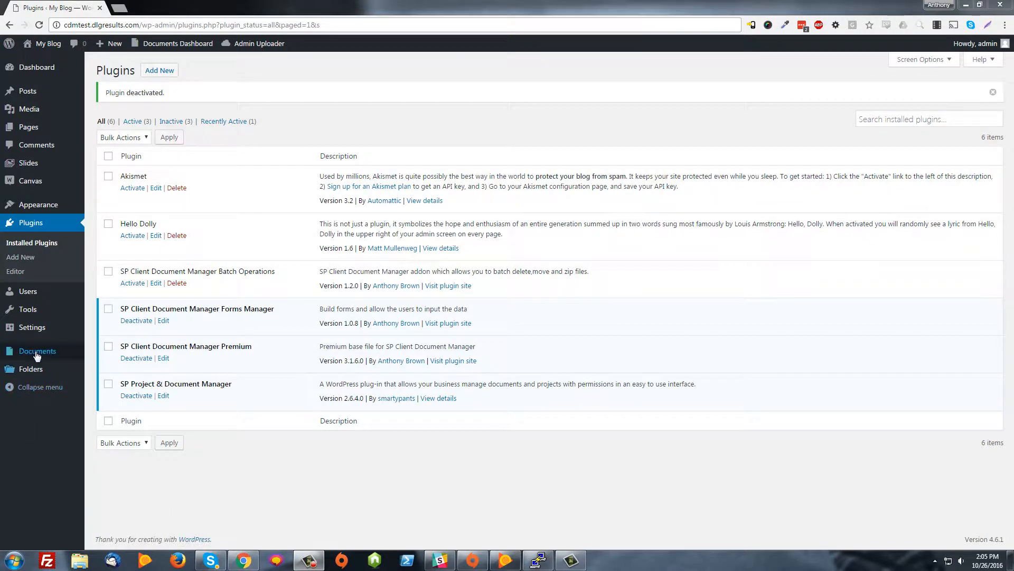
left_click(37, 351)
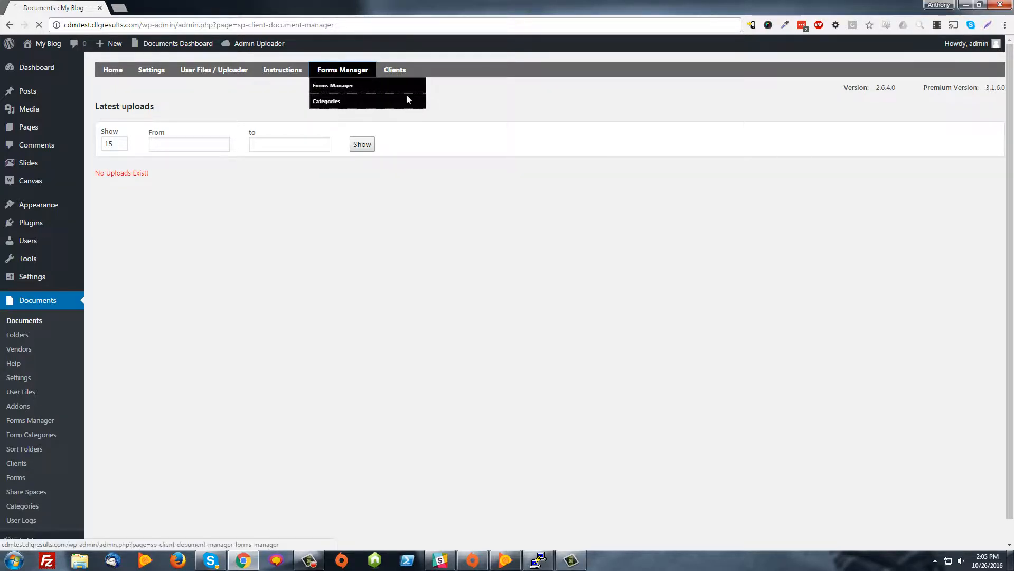
left_click(333, 85)
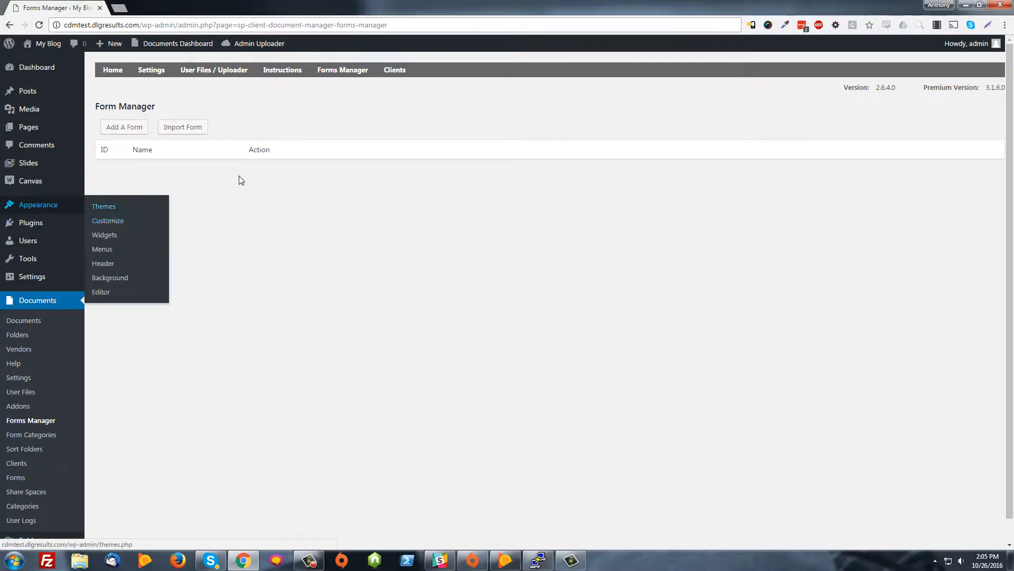
mouse_move(317, 88)
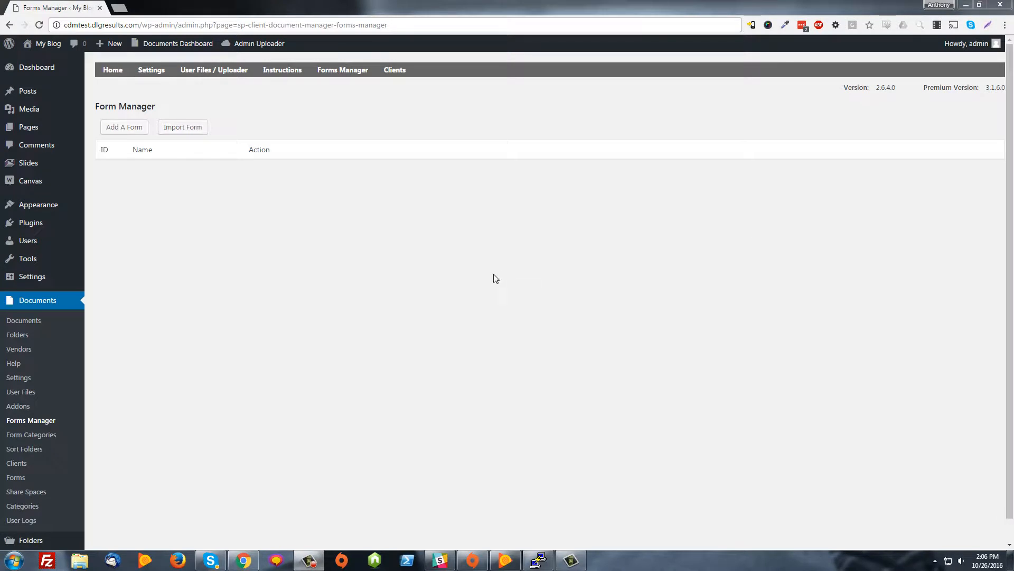
Create a new form with title 'Our test form' and description 'This is our test form'
left_click(125, 127)
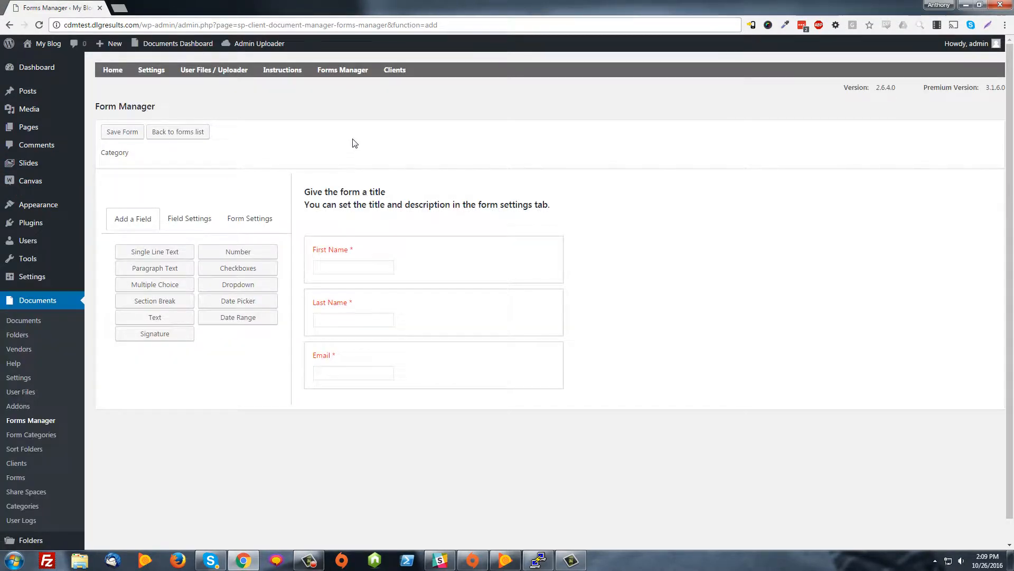
mouse_move(348, 290)
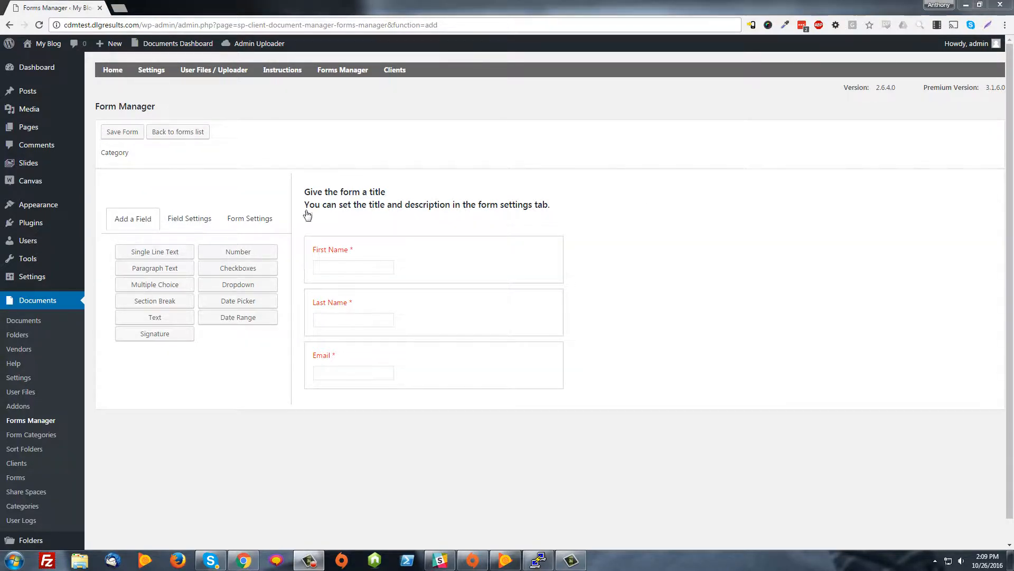
left_click(250, 219)
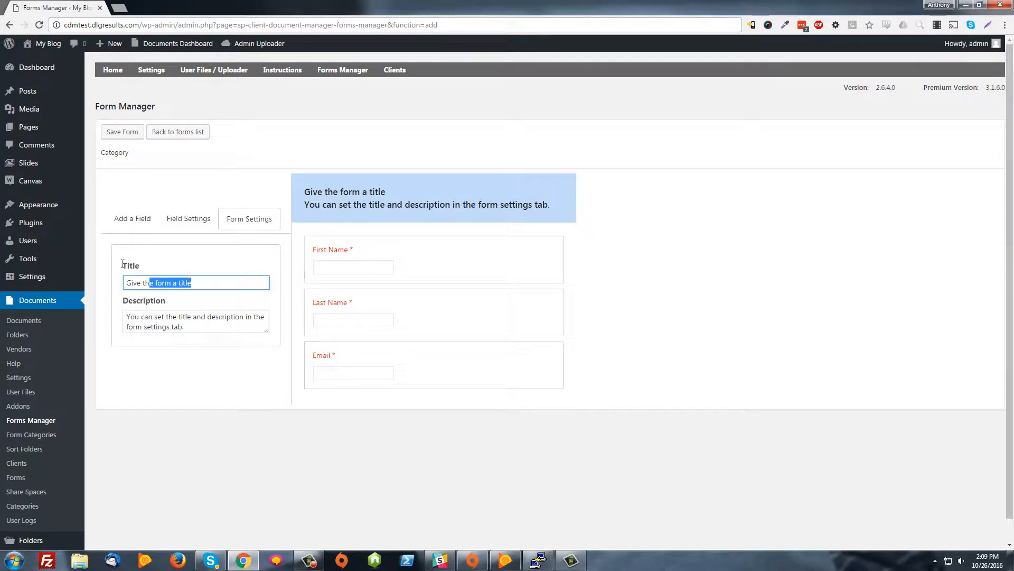
type("Our test form")
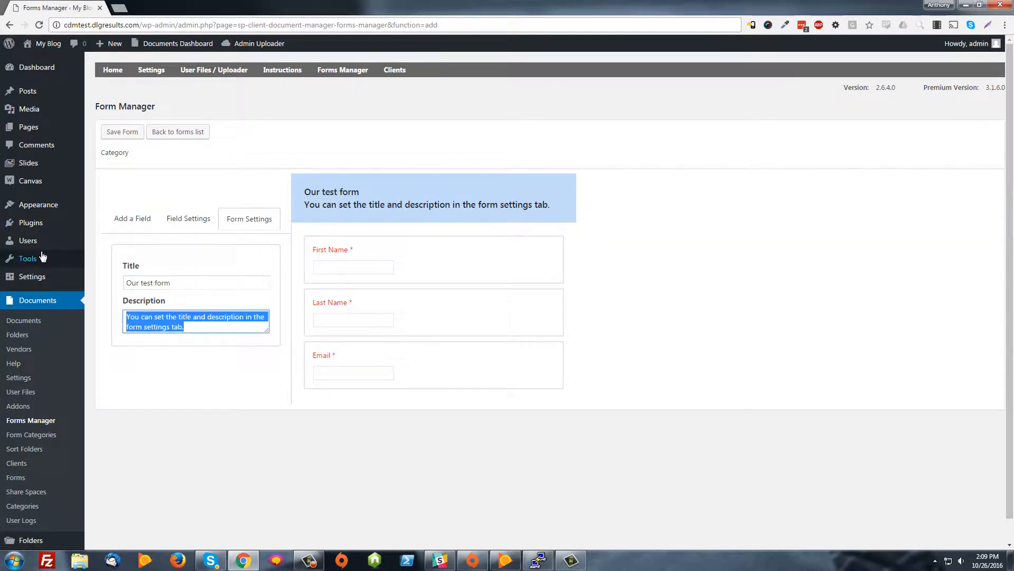
type("This is our")
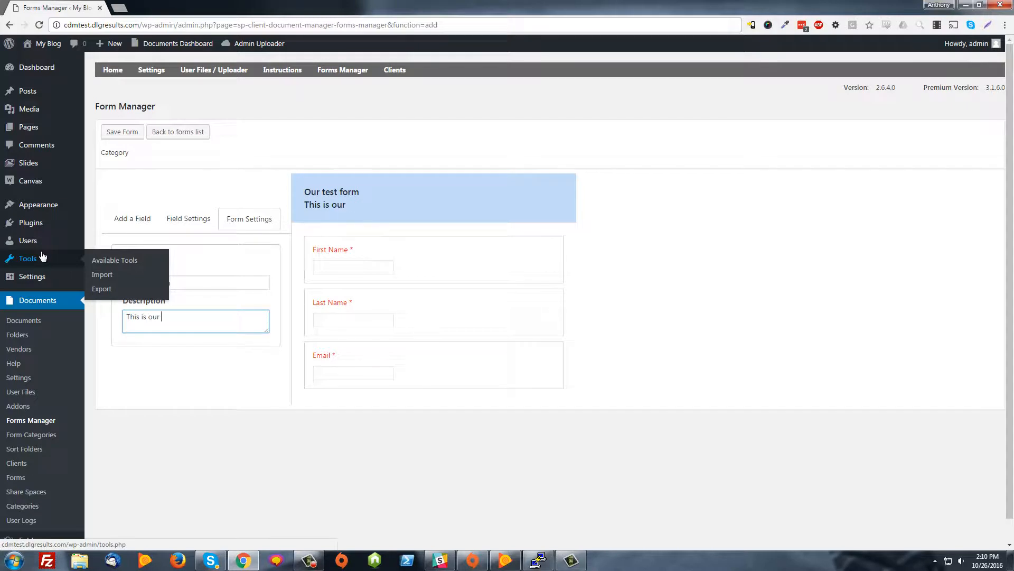
type("test form")
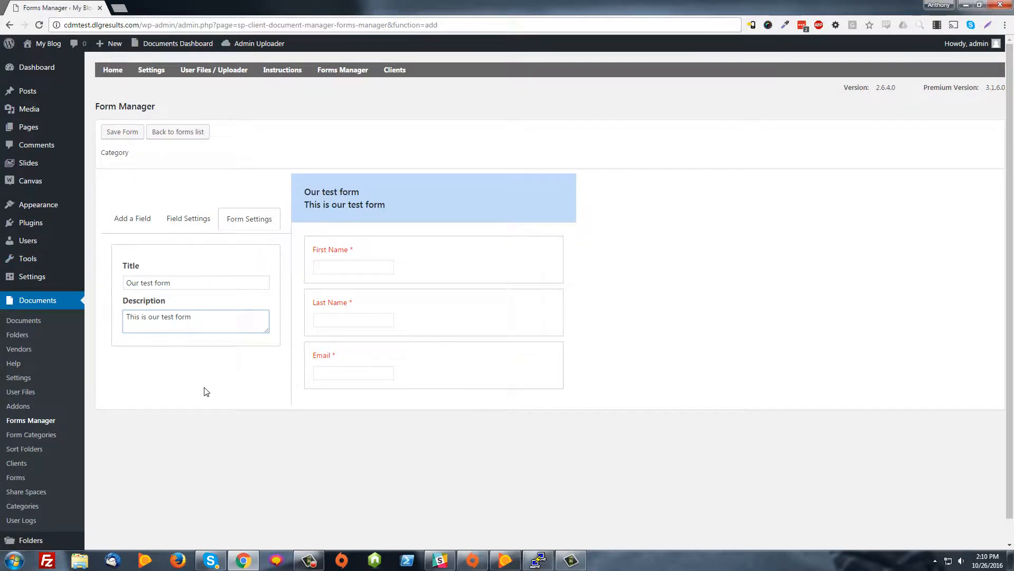
Add a Paragraph Text field labelled 'Comments'
left_click(133, 217)
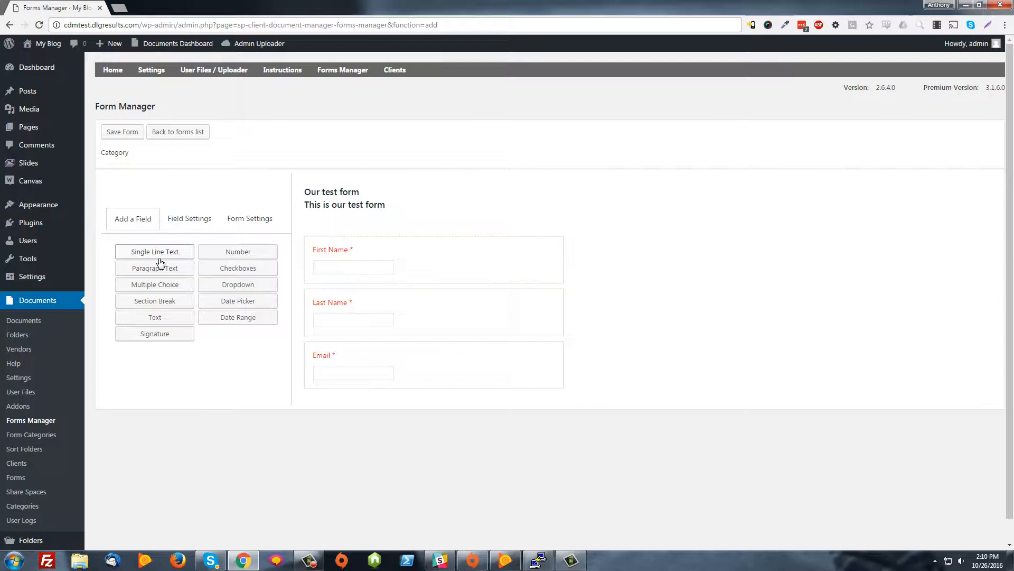
mouse_move(154, 268)
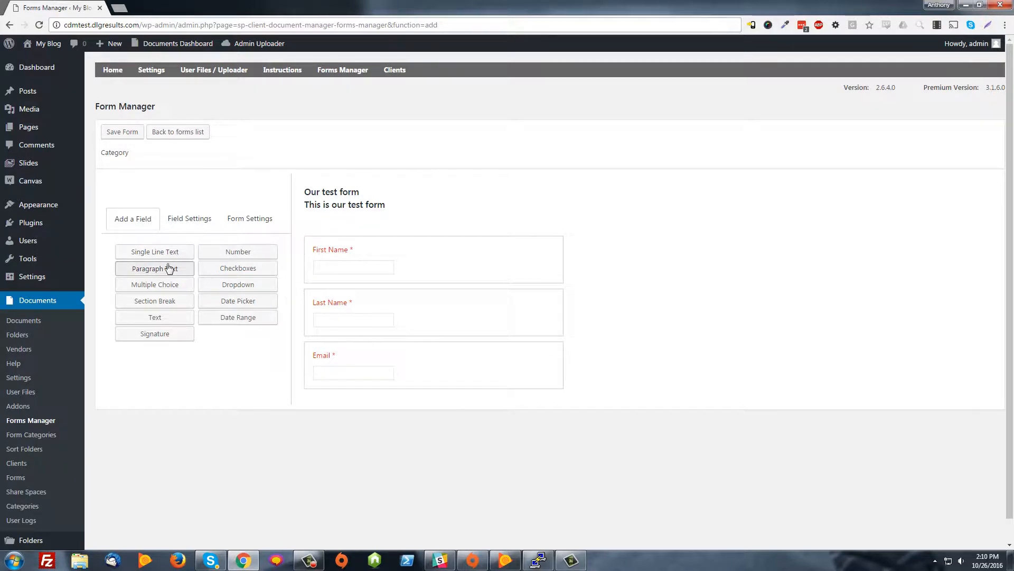
left_click(148, 267)
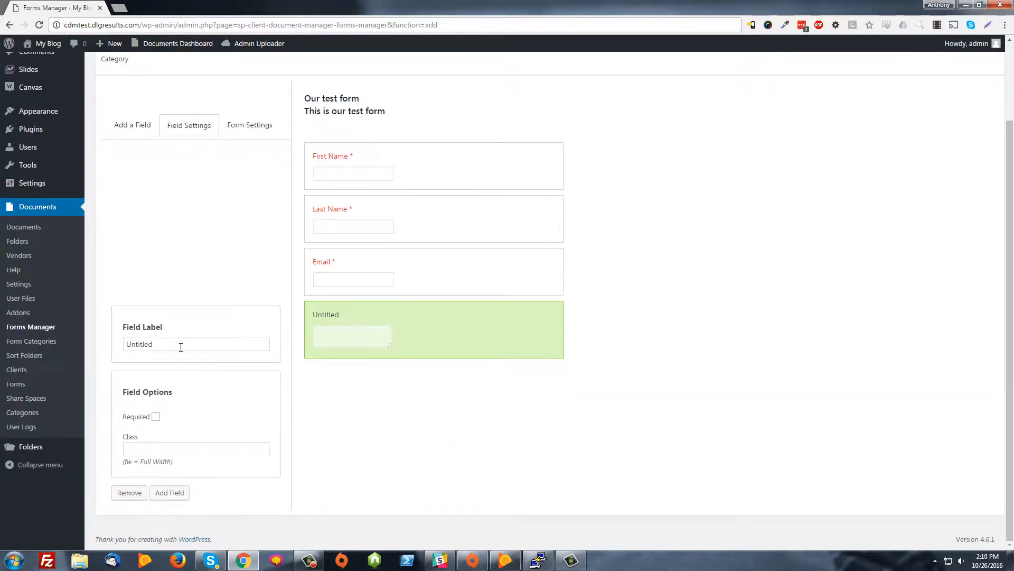
type("Comm")
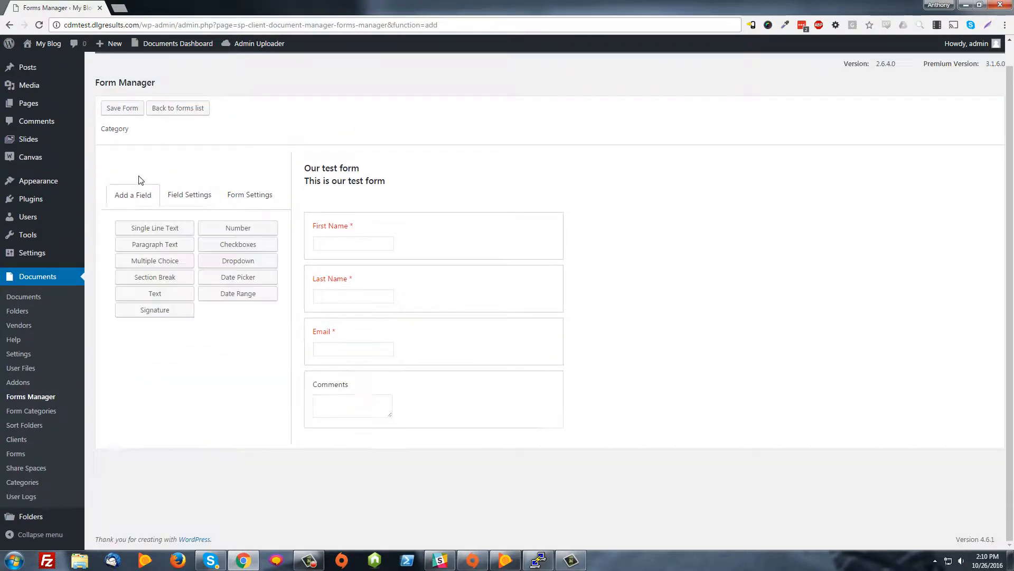
mouse_move(238, 292)
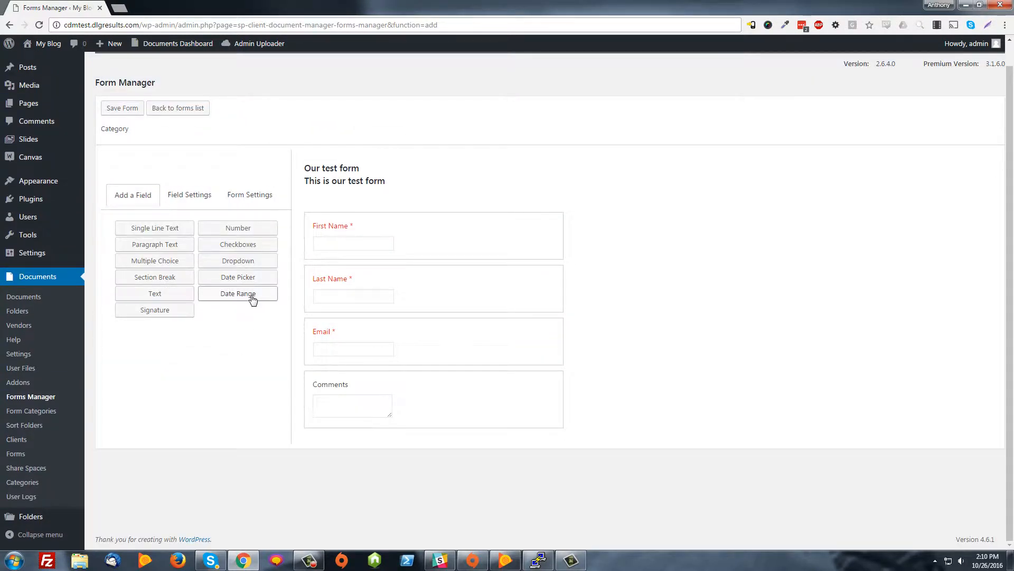
Add a Date Range field labelled 'Dates you need this done'
left_click(237, 293)
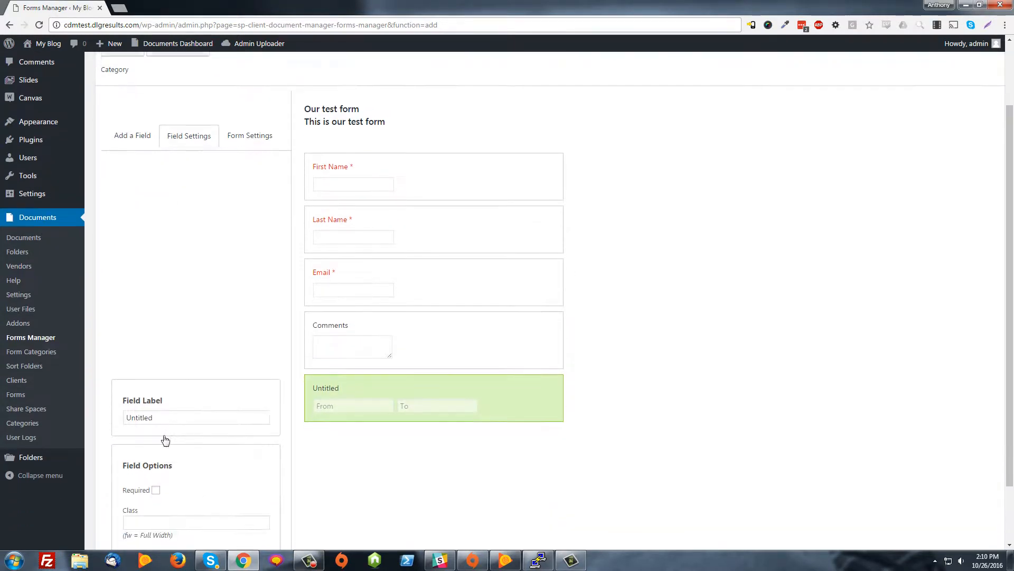
scroll("down", 3)
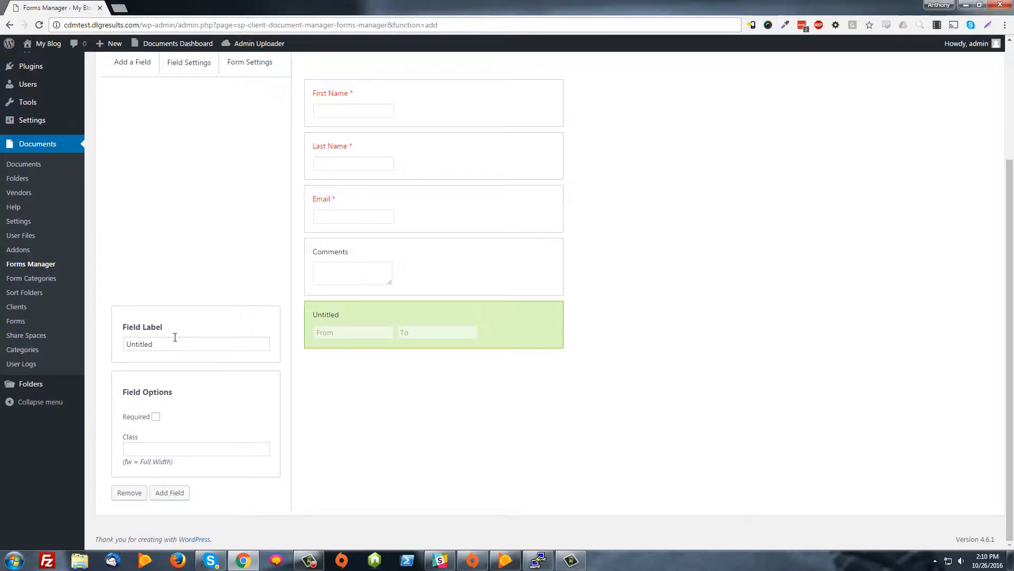
triple_click(197, 343)
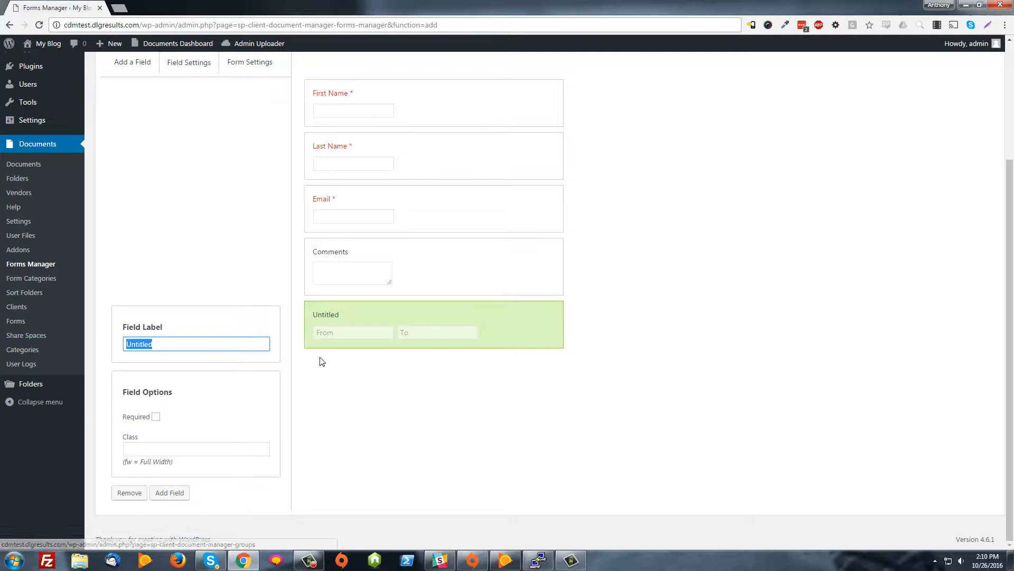
type("Dates you nee")
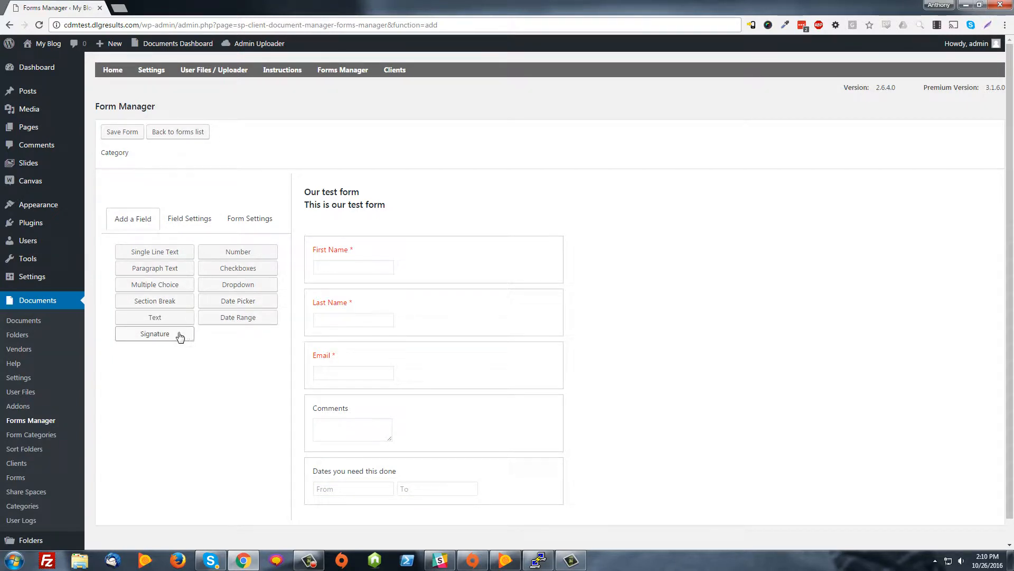
Add a Signature field labelled 'Sign here' below the date range
left_click(154, 333)
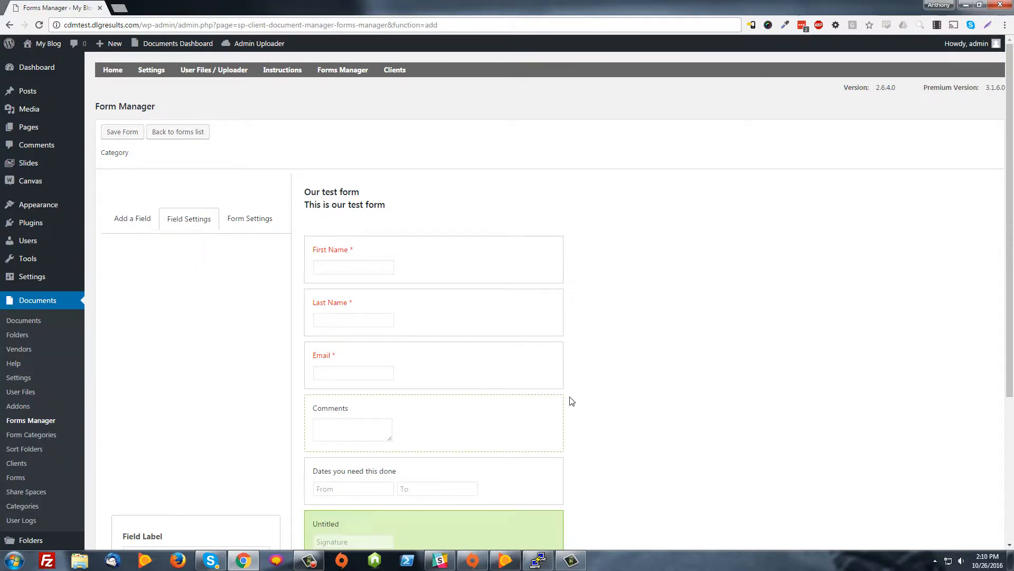
scroll("down", 3)
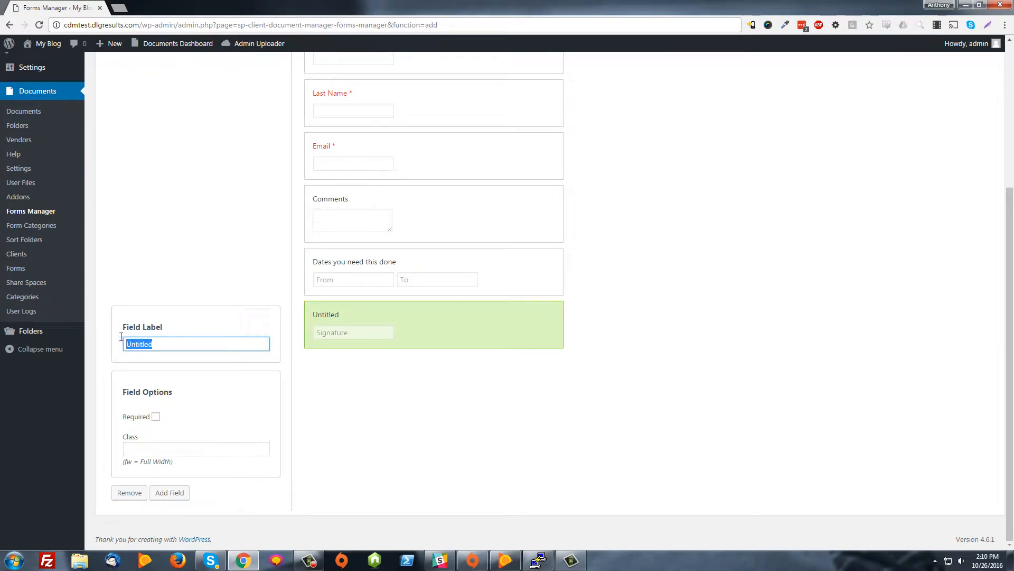
type("SIgn")
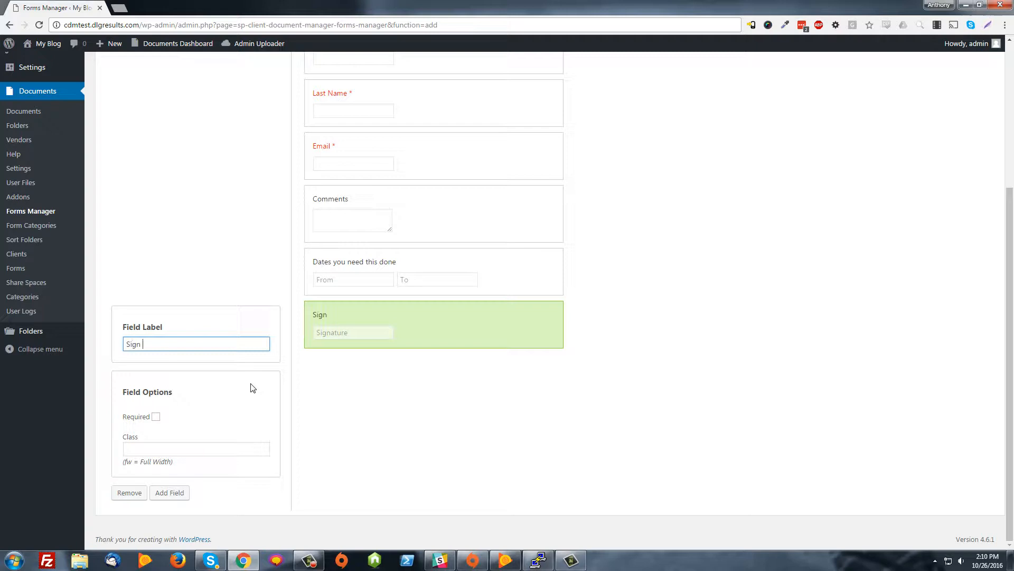
type("here")
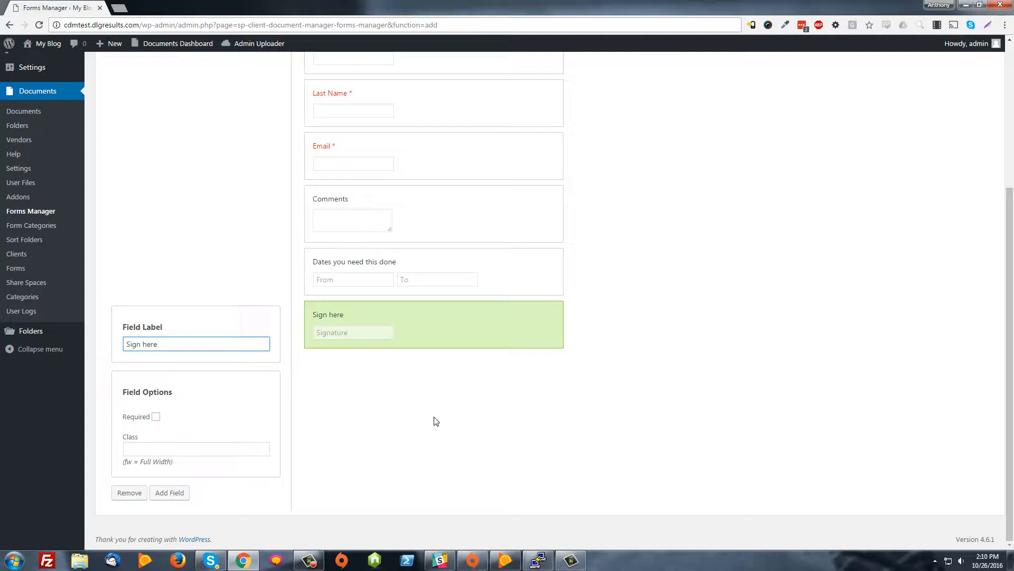
scroll("up", 3)
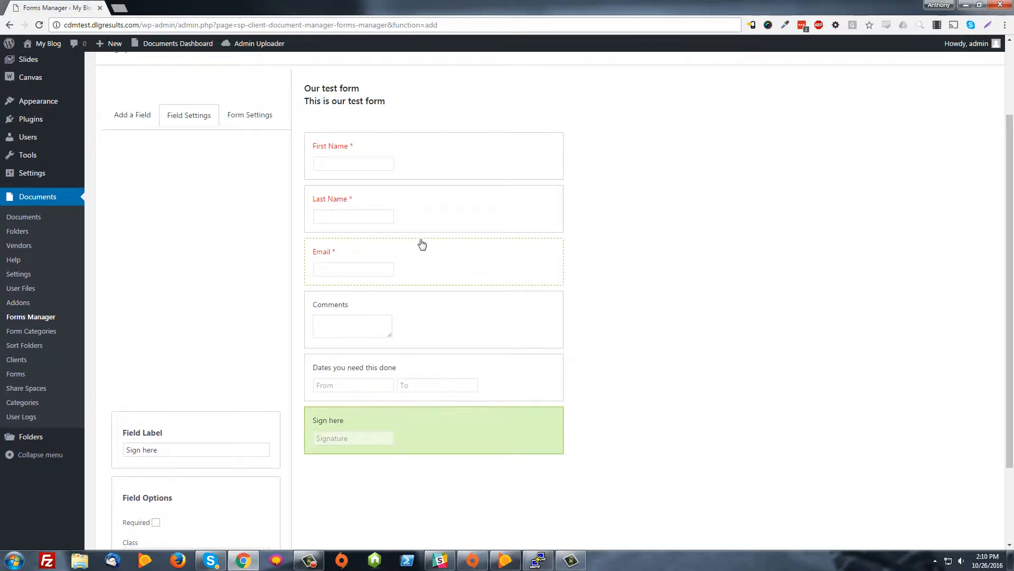
scroll("up", 3)
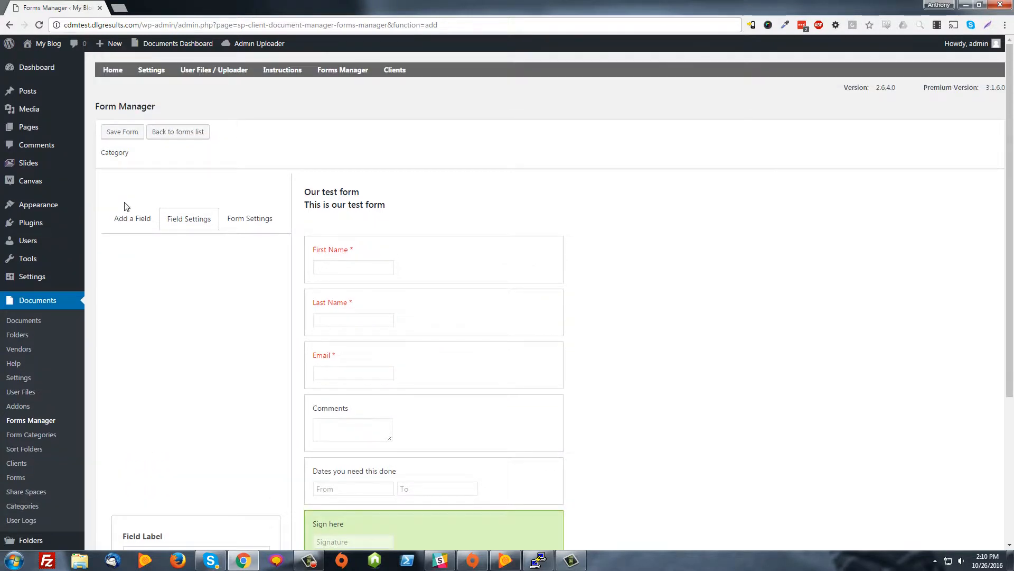
Add a Dropdown field labelled 'Choices' placed between Email and Comments
left_click(133, 217)
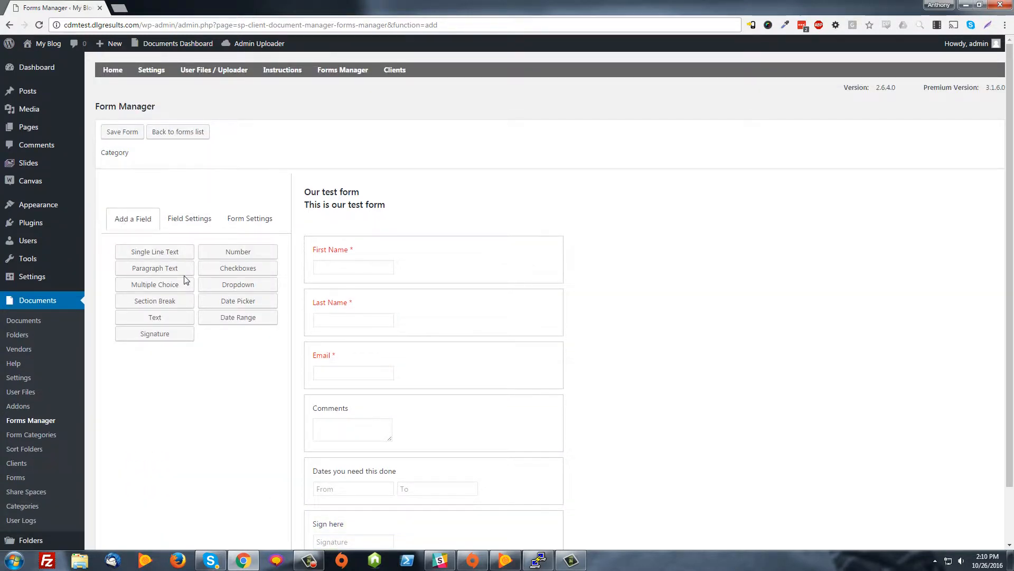
mouse_move(167, 284)
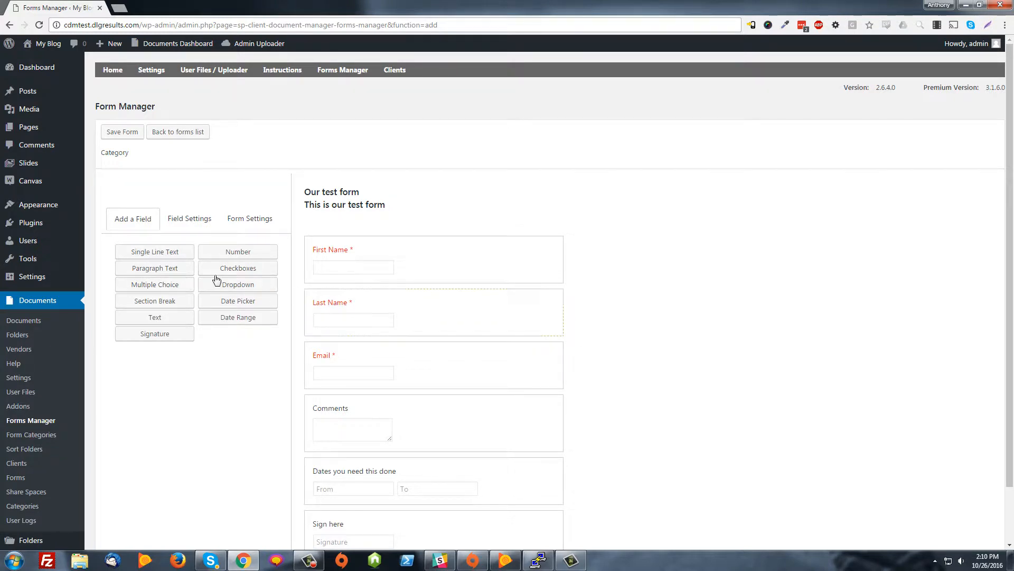
left_click(238, 284)
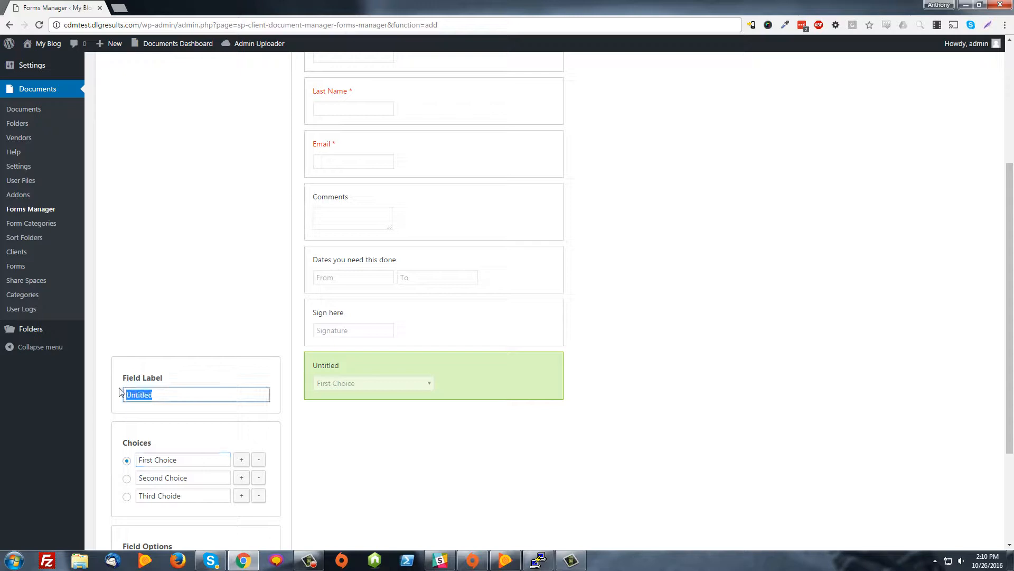
type("Choices")
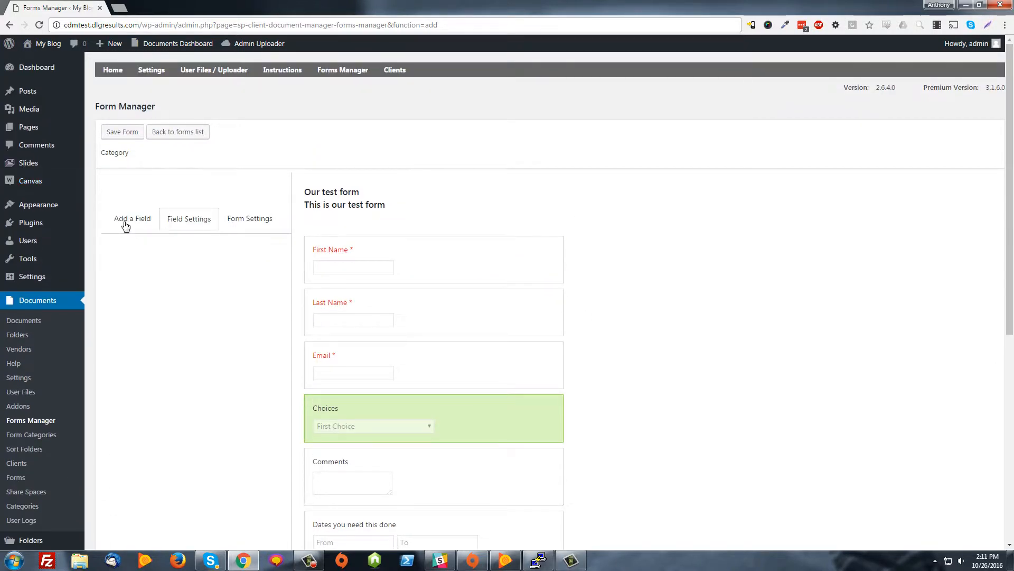
left_click(133, 218)
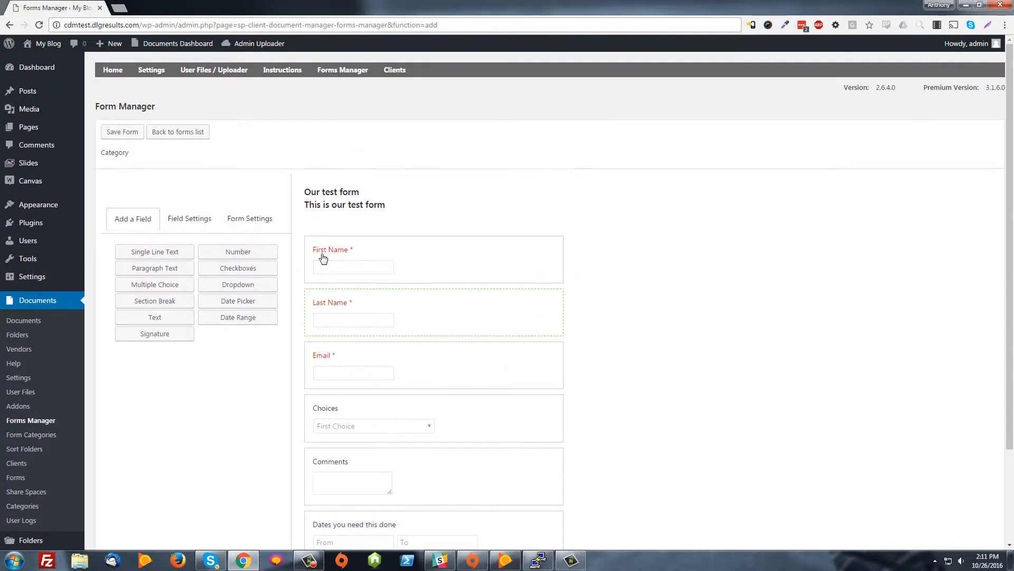
Save the form so 'Our test form' appears in the Forms Manager list
left_click(122, 131)
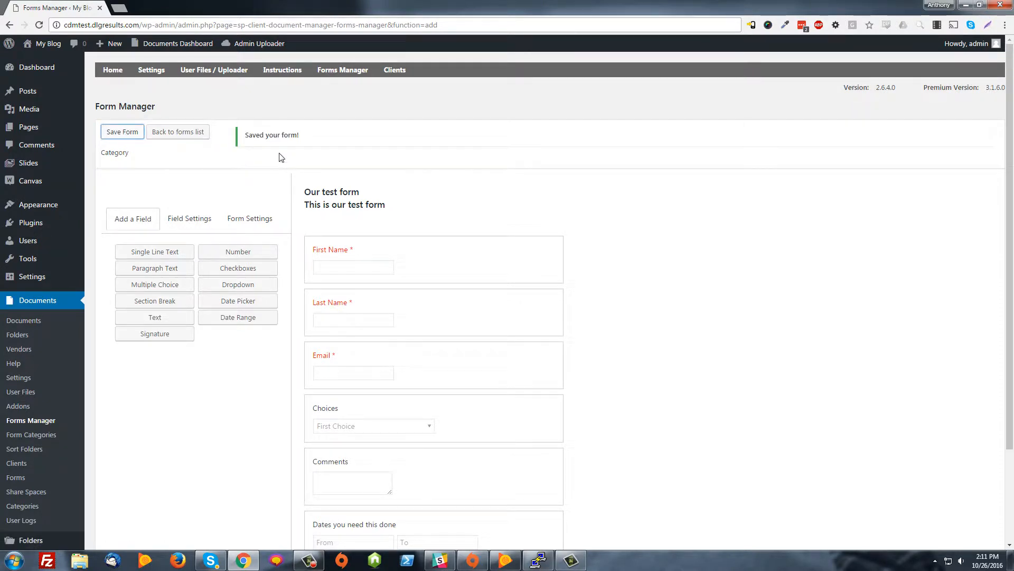
left_click(342, 70)
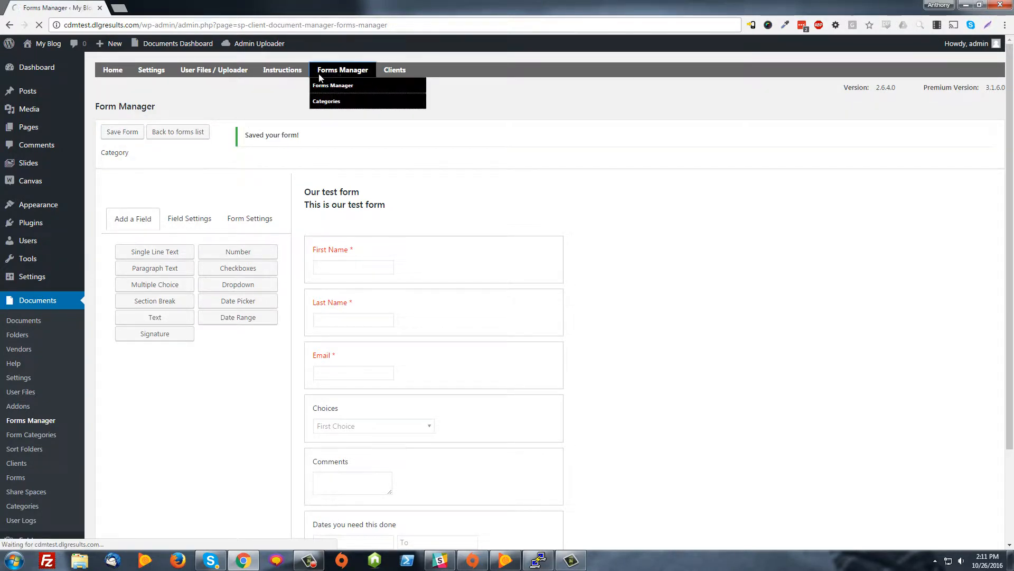
left_click(333, 84)
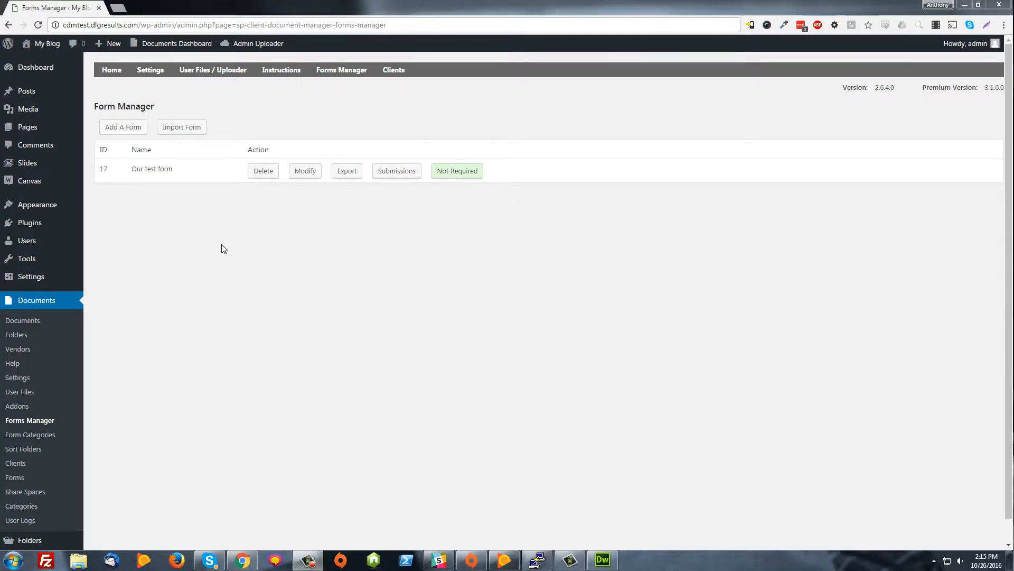
mouse_move(46, 43)
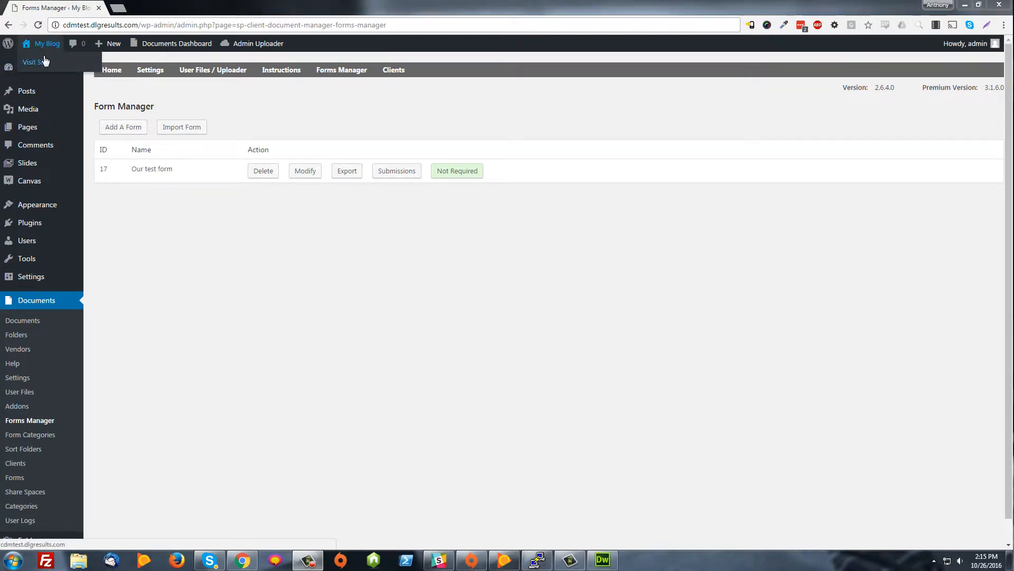
Visit the front-end Documents page and start an Add Form submission
left_click(150, 70)
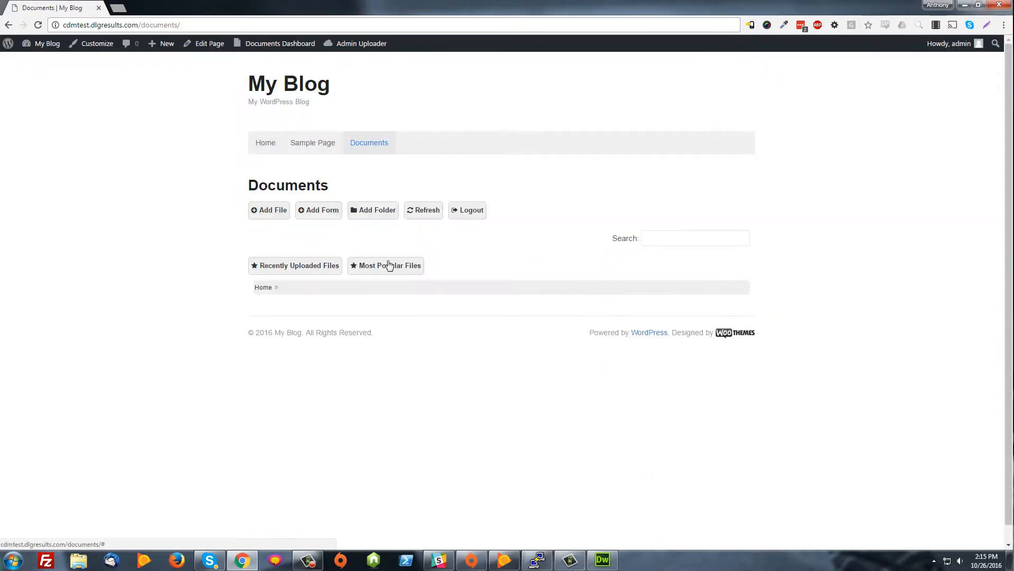
left_click(322, 209)
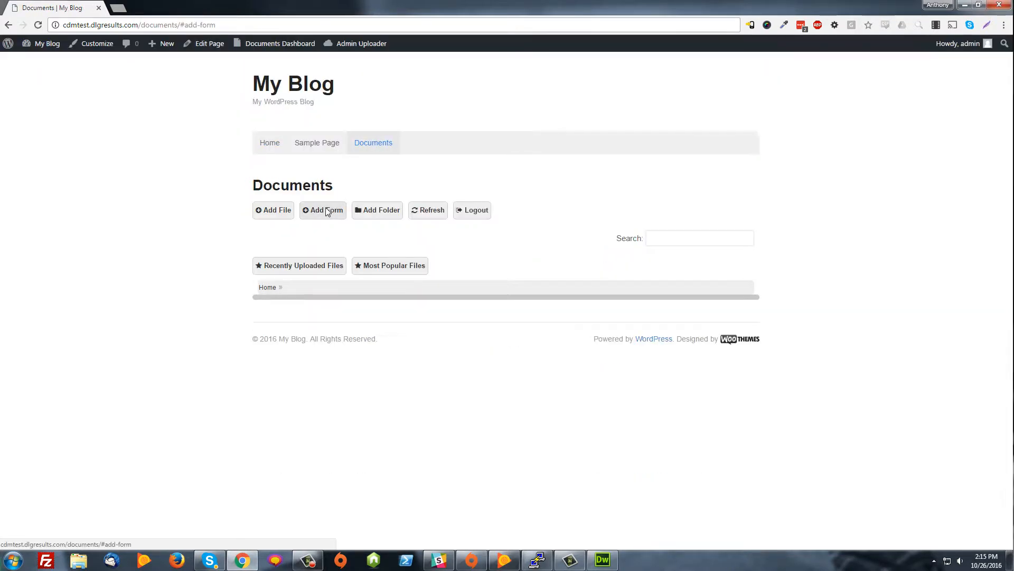
left_click(324, 209)
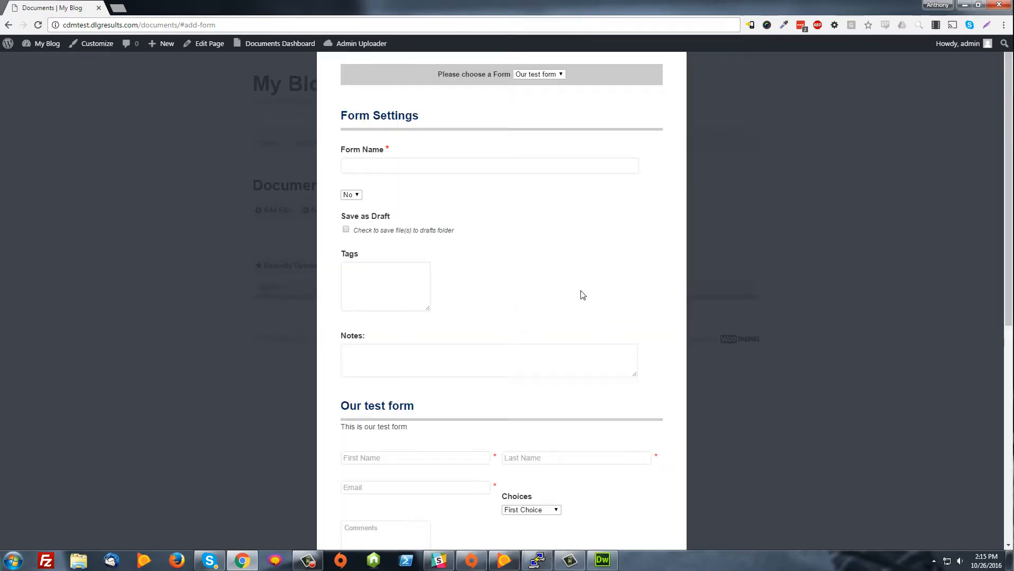
type("tes")
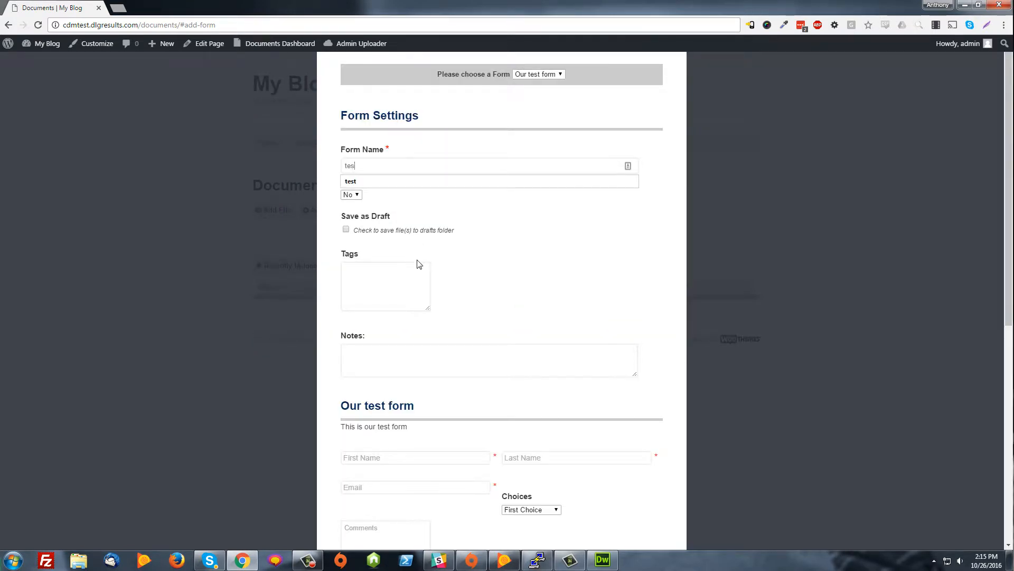
scroll("down", 3)
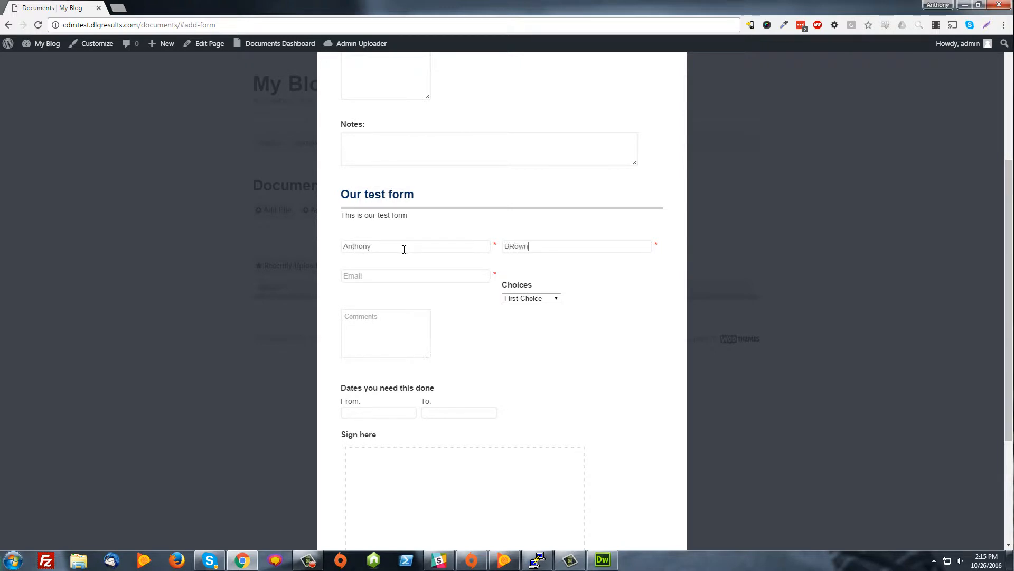
type("test@test.com")
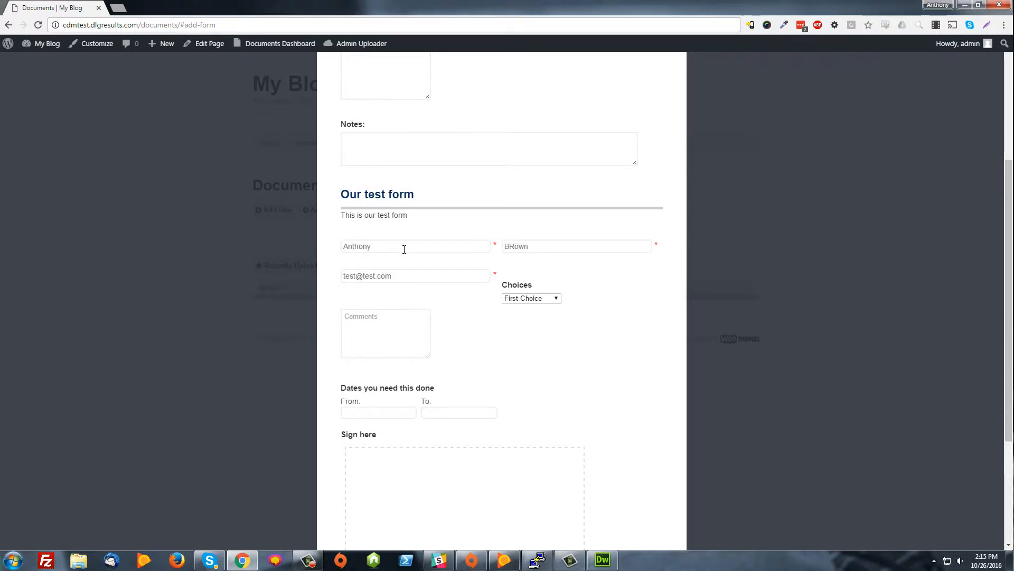
left_click(530, 298)
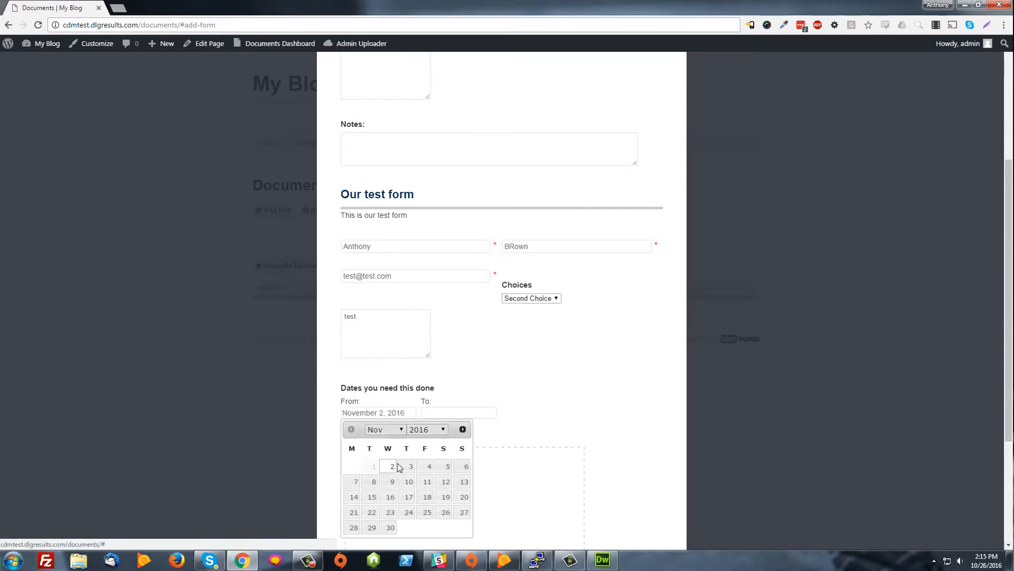
left_click(445, 496)
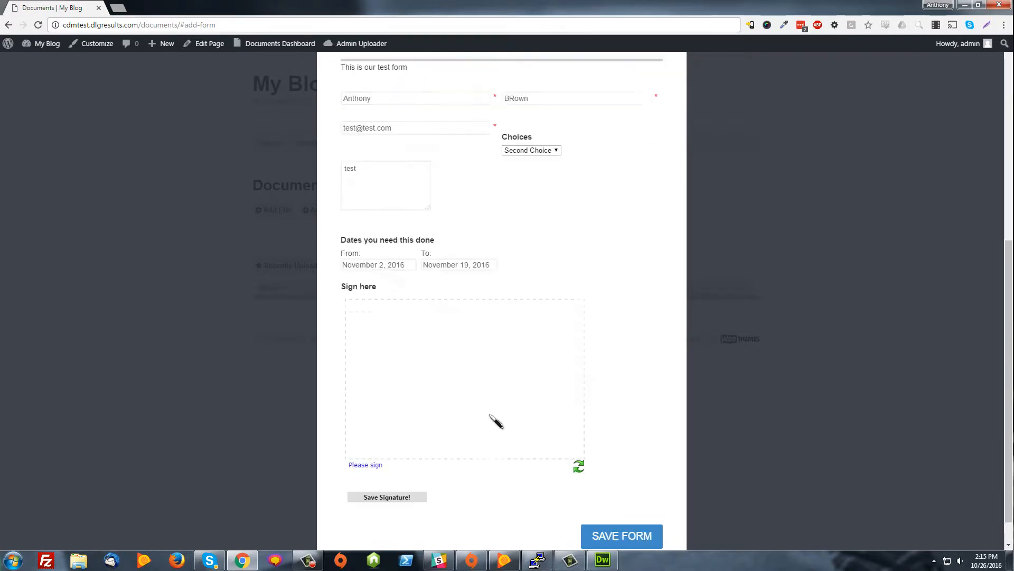
Draw and save the signature, then submit the completed form
scroll("down", 3)
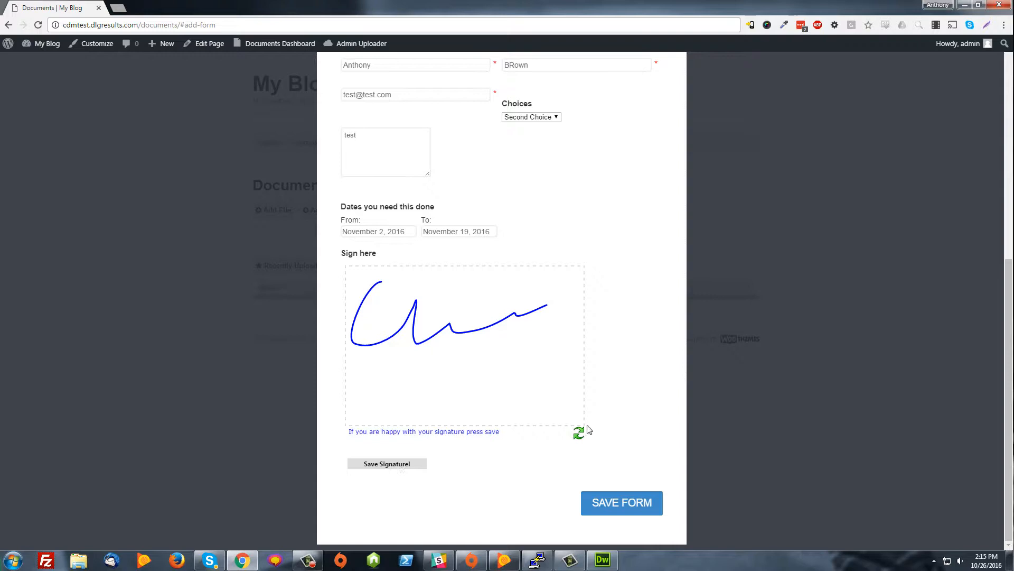
left_click(578, 432)
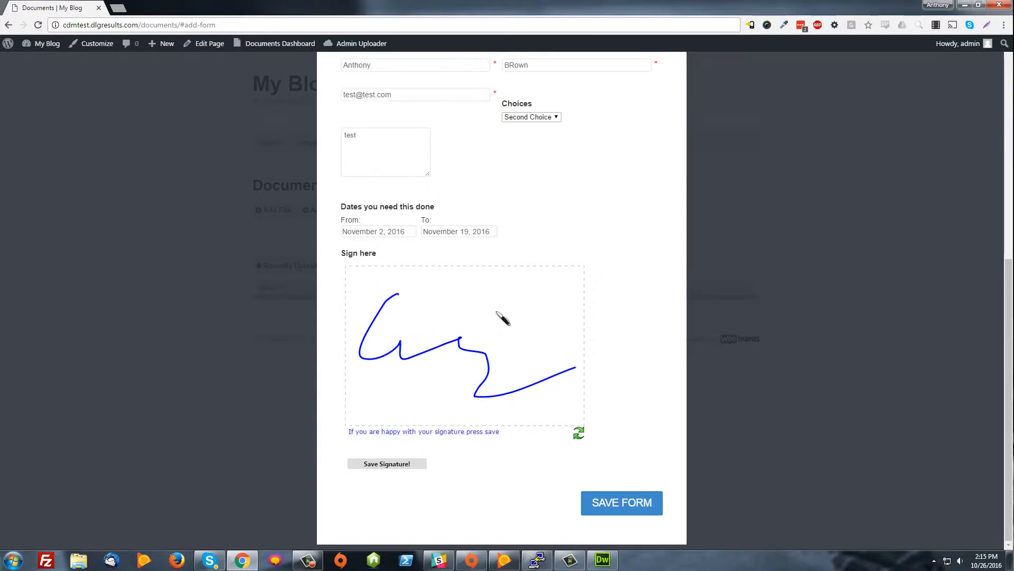
left_click(387, 463)
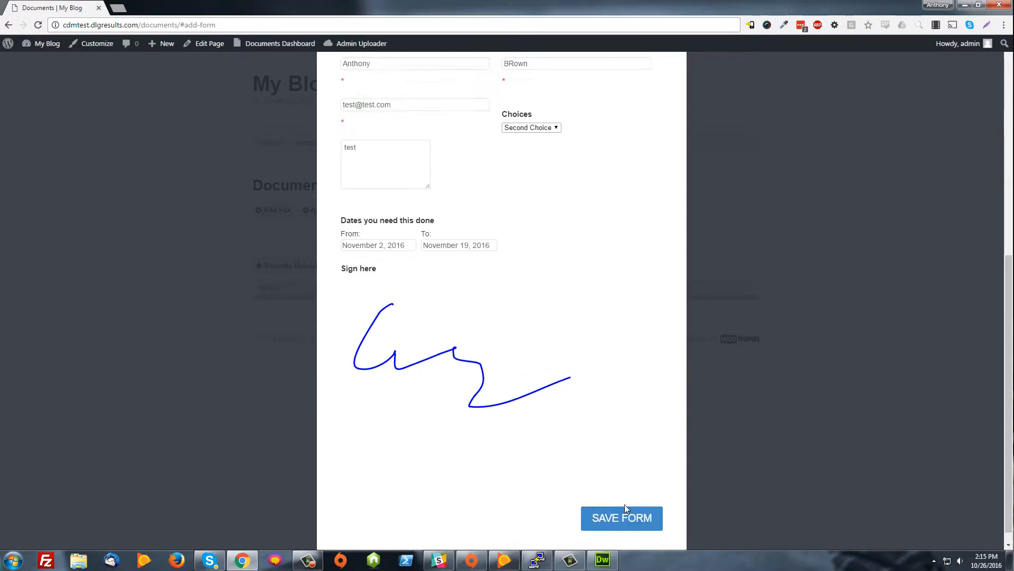
left_click(621, 518)
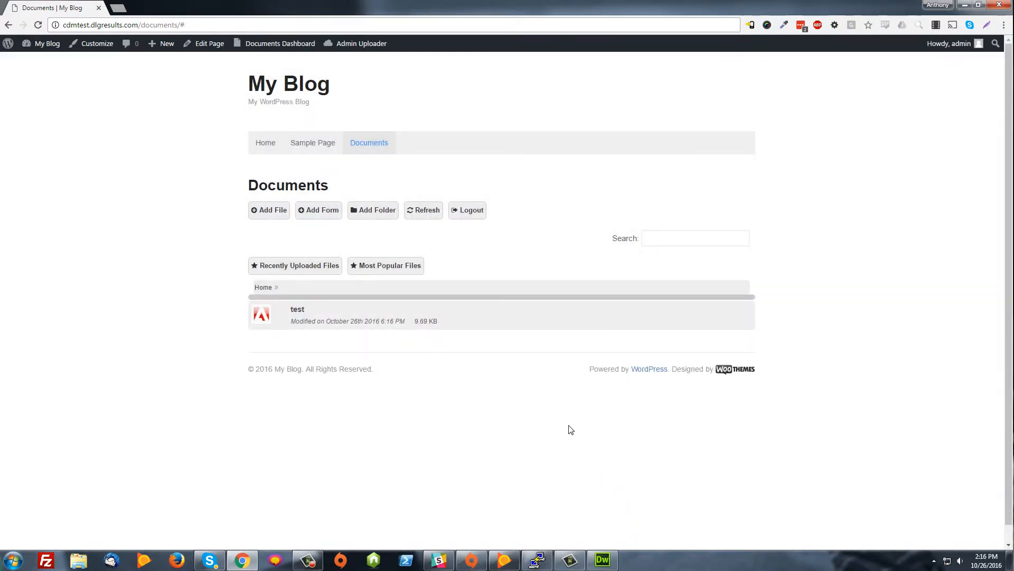
Review the submitted test file's Form Data and reopen the entry for editing
left_click(297, 315)
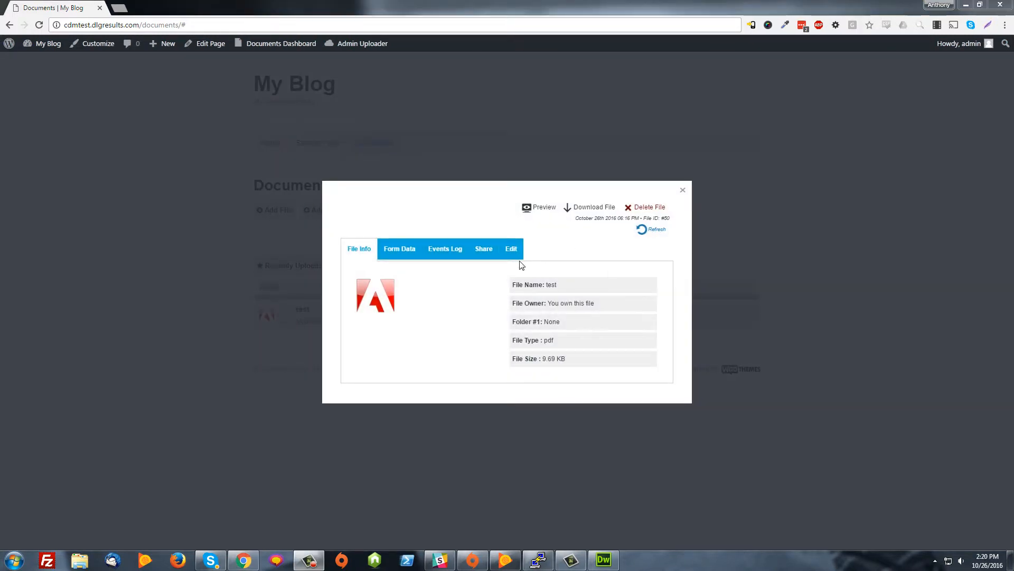
mouse_move(639, 388)
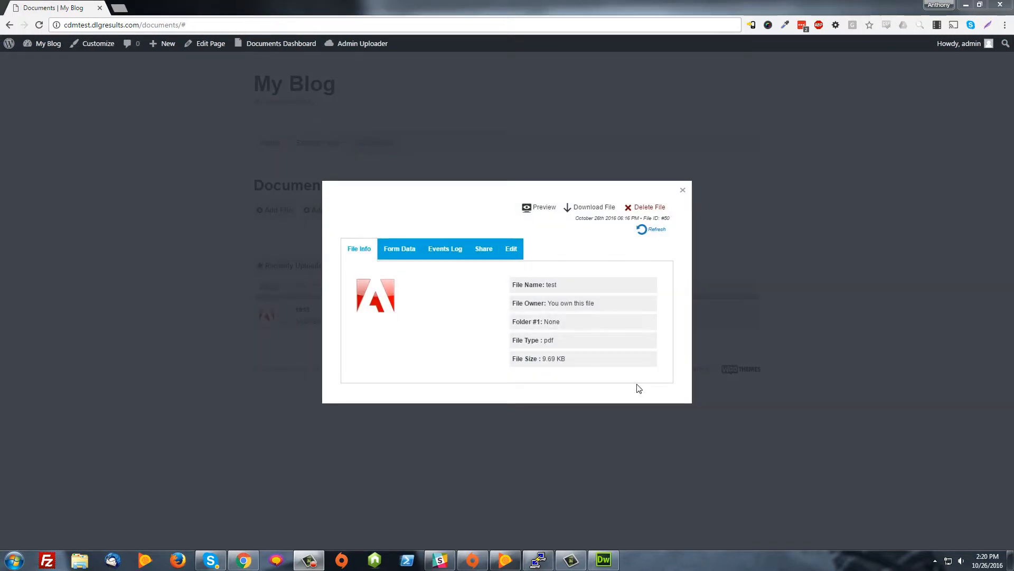
mouse_move(419, 286)
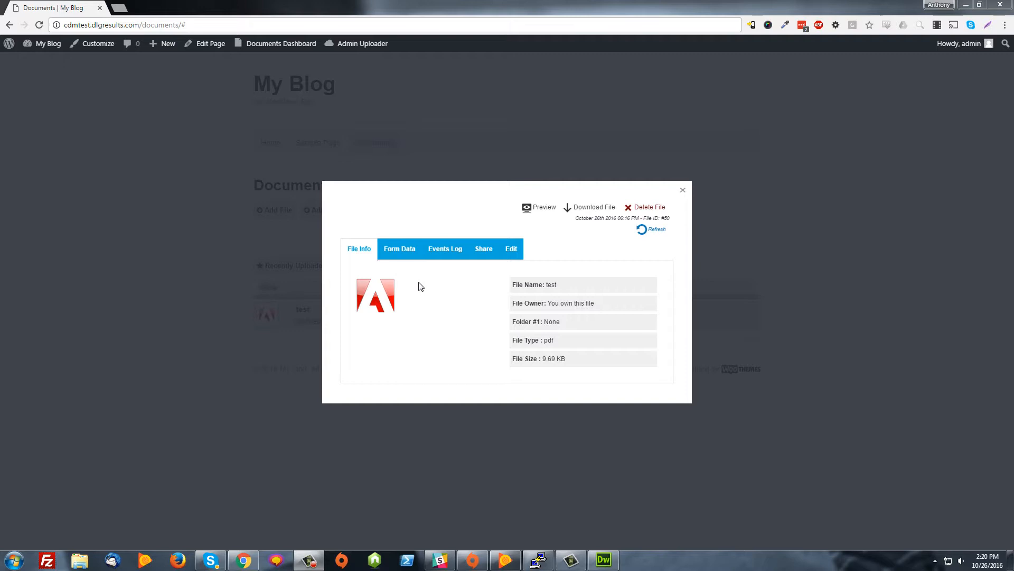
mouse_move(433, 333)
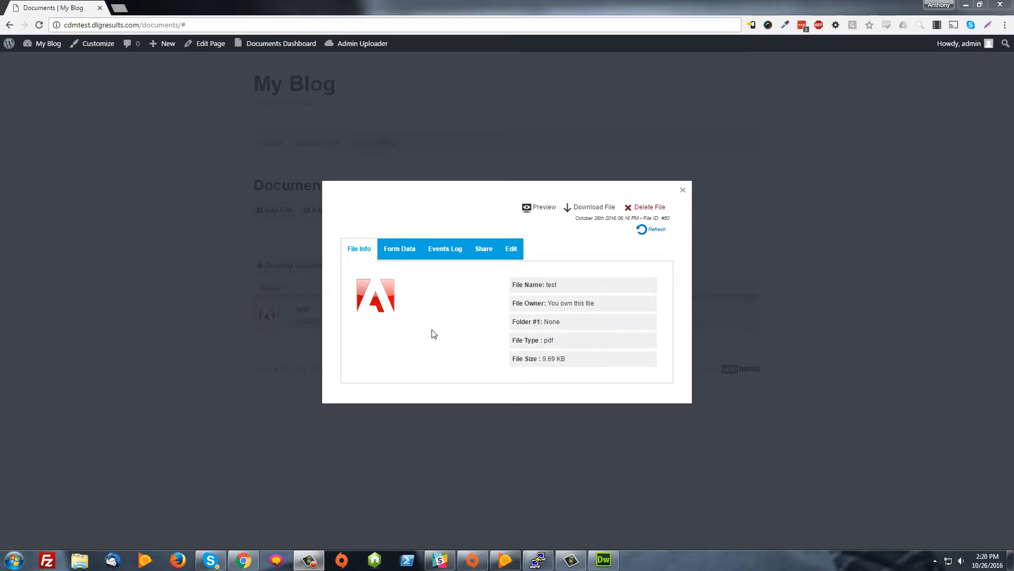
mouse_move(419, 261)
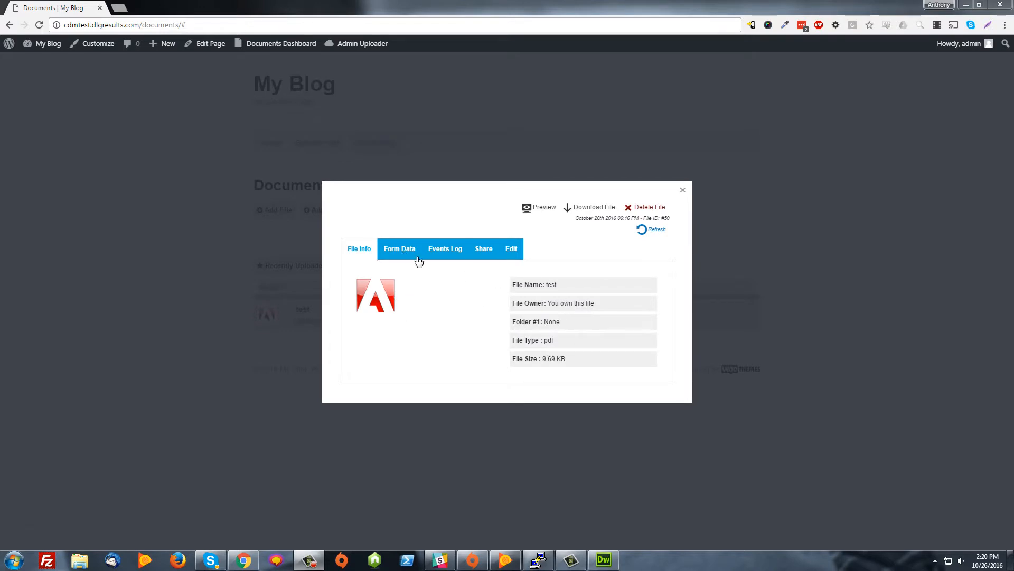
mouse_move(418, 261)
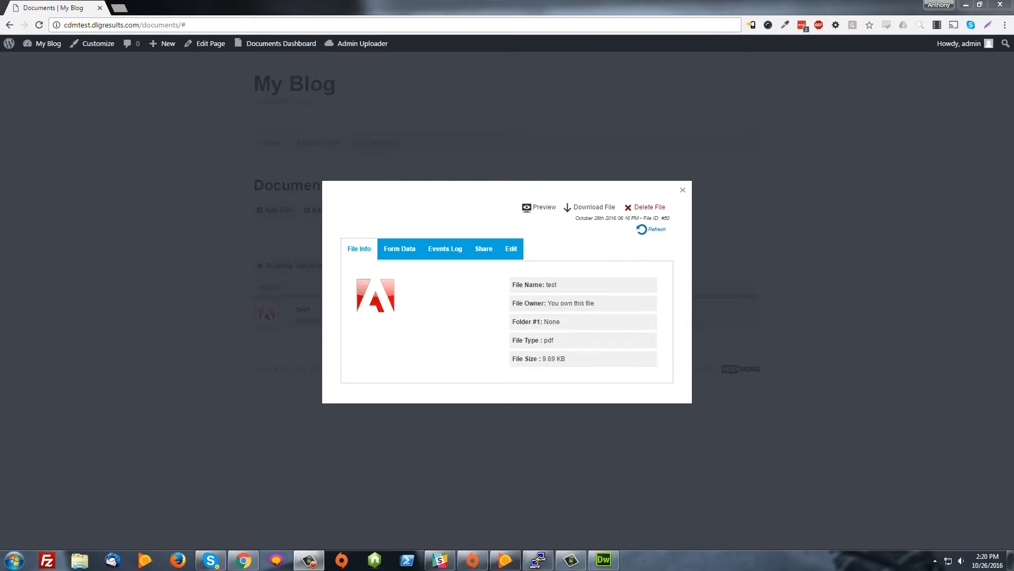
left_click(399, 248)
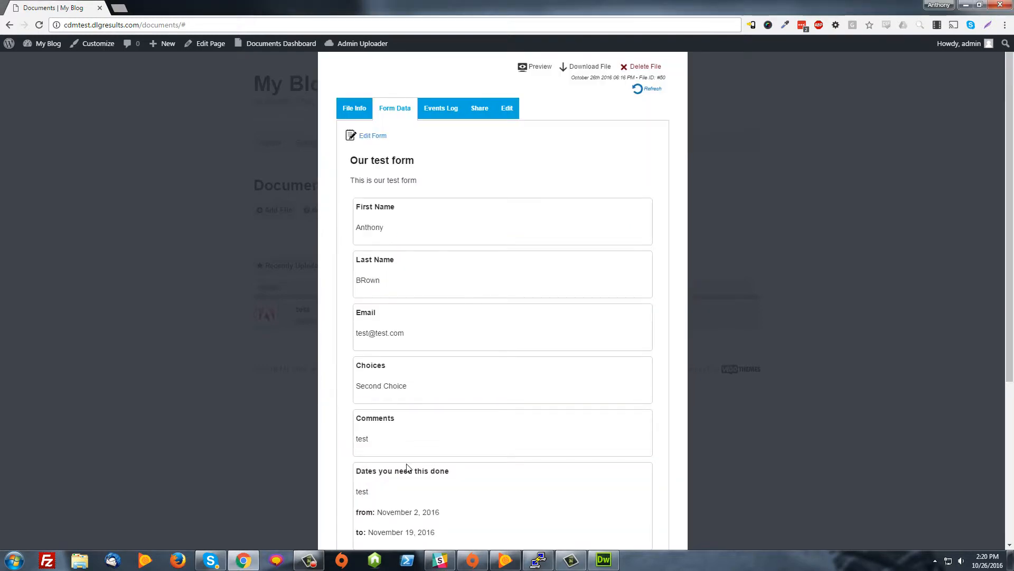
scroll("down", 3)
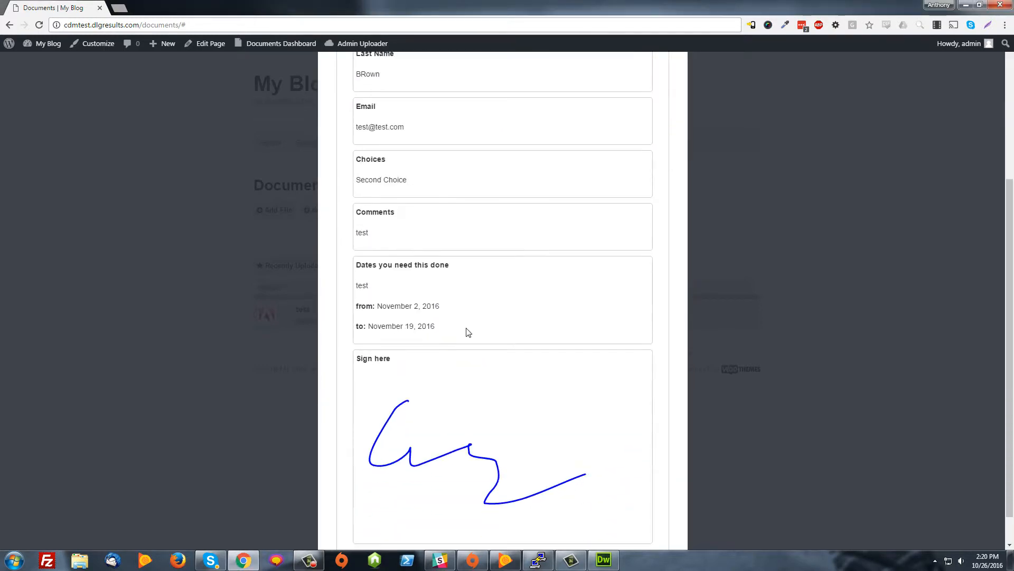
scroll("up", 3)
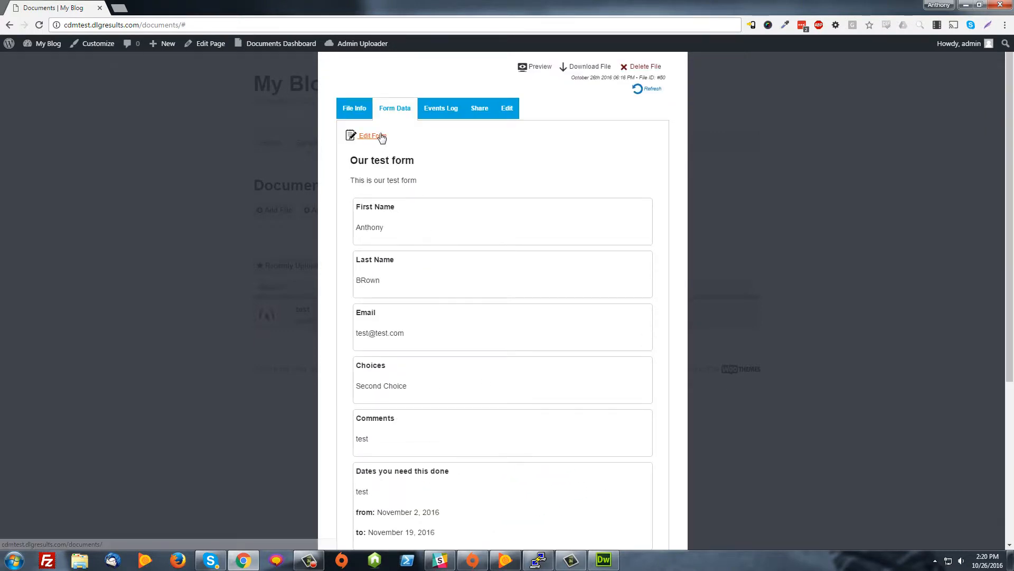
left_click(369, 136)
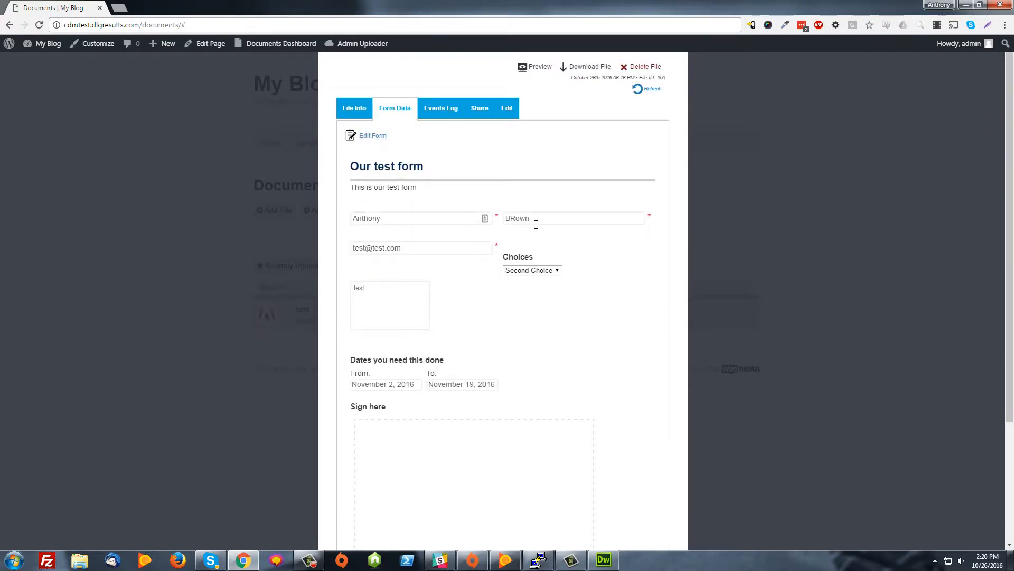
Save the entry with last name 'BRowns', comments 'testsdf' and a redrawn signature
type("sd")
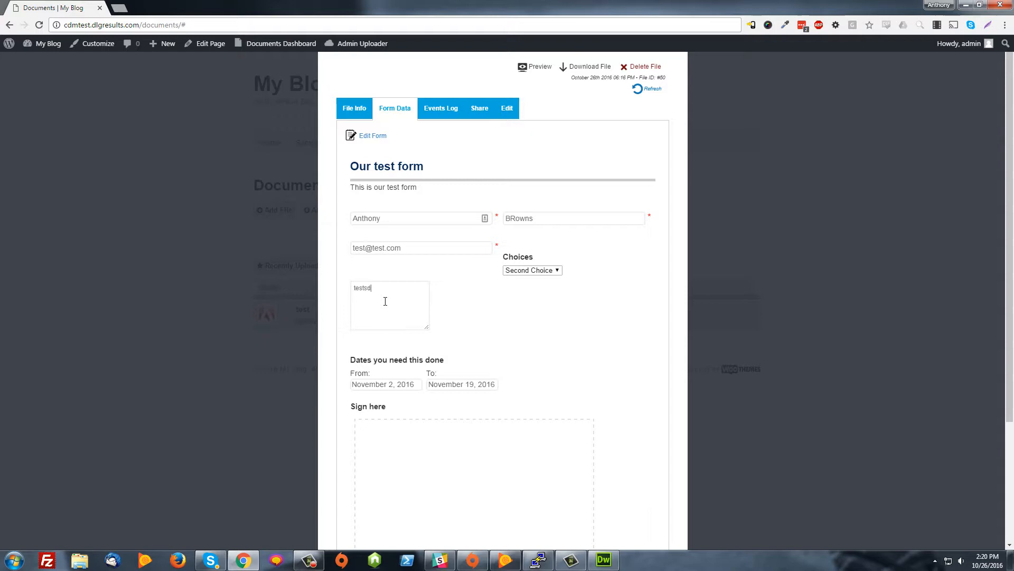
scroll("down", 3)
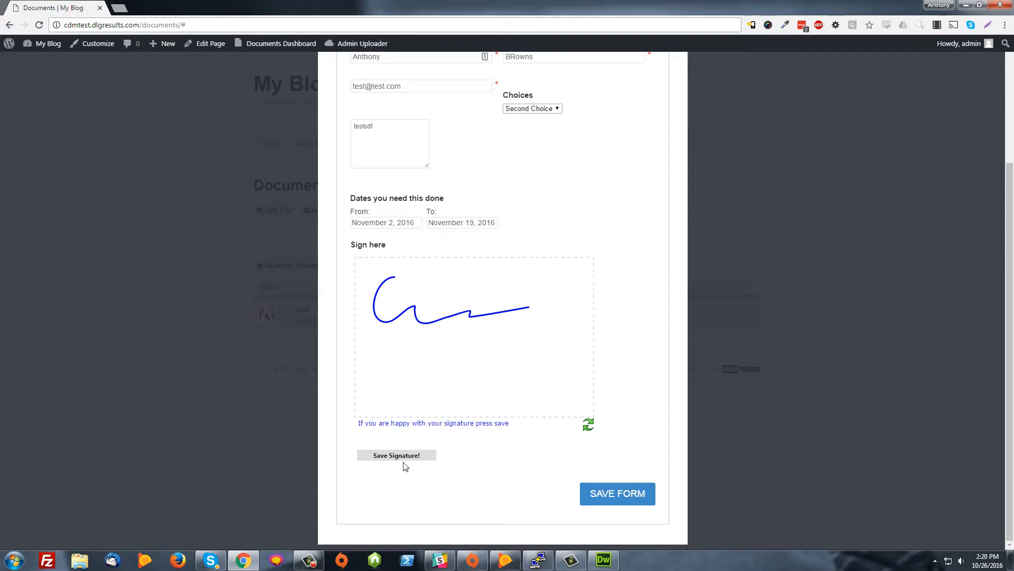
left_click(396, 455)
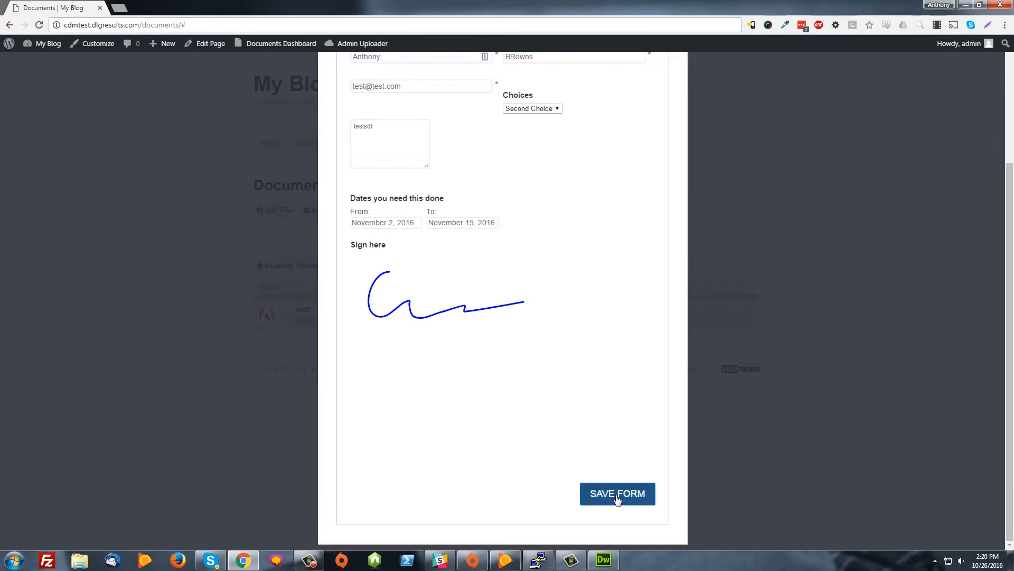
left_click(616, 493)
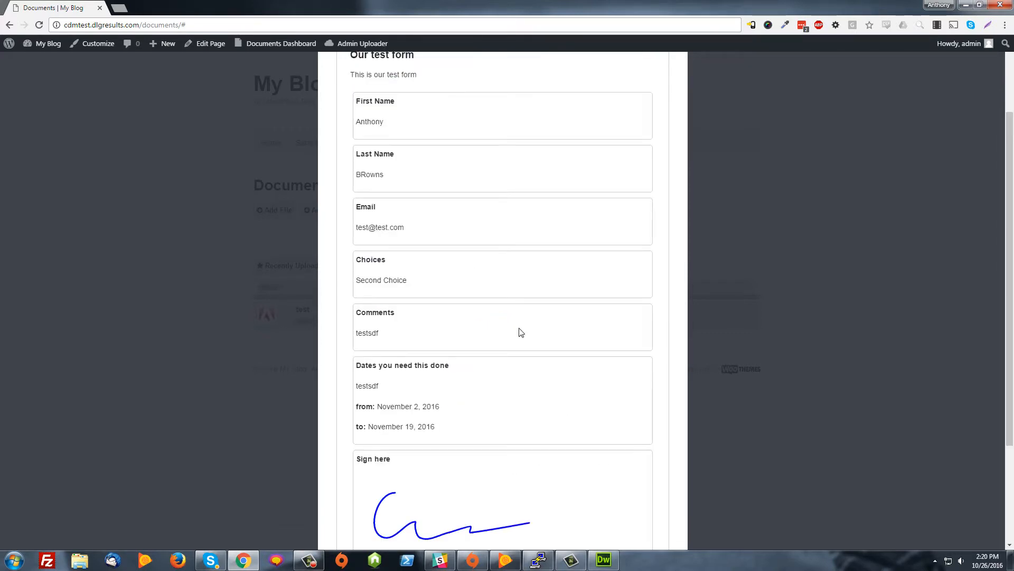
Download the saved entry as a PDF file
scroll("up", 3)
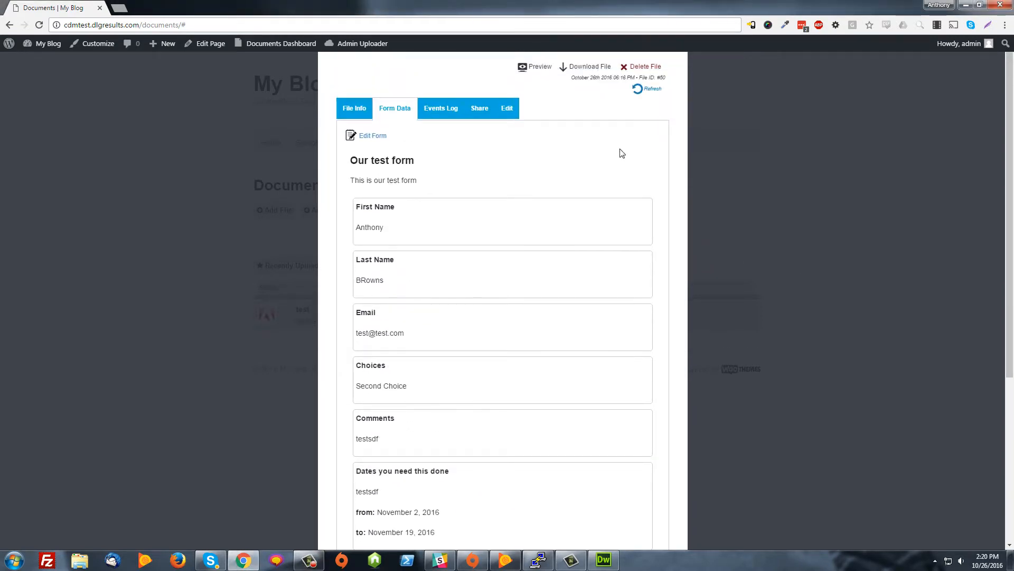
left_click(589, 66)
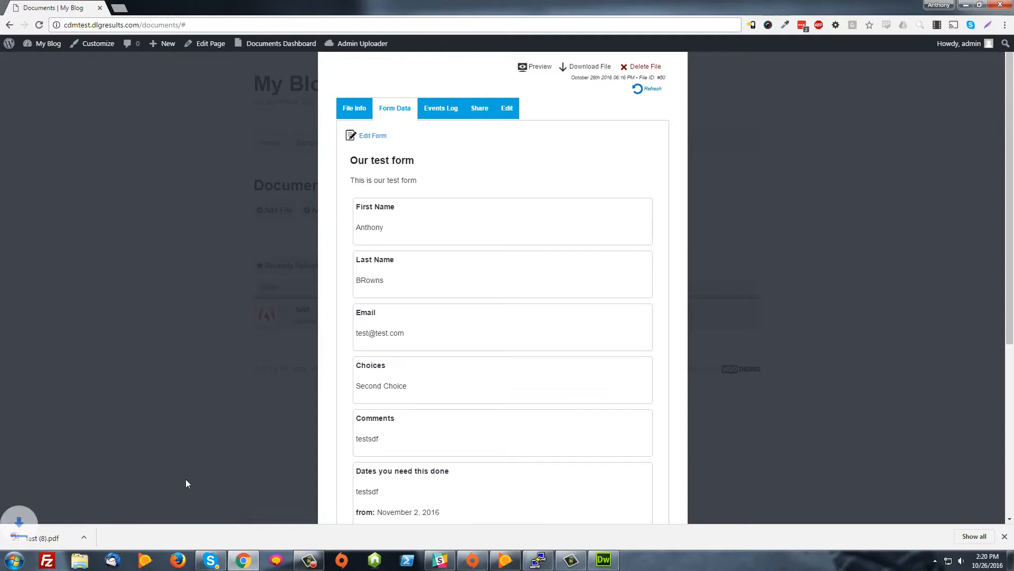
left_click(589, 66)
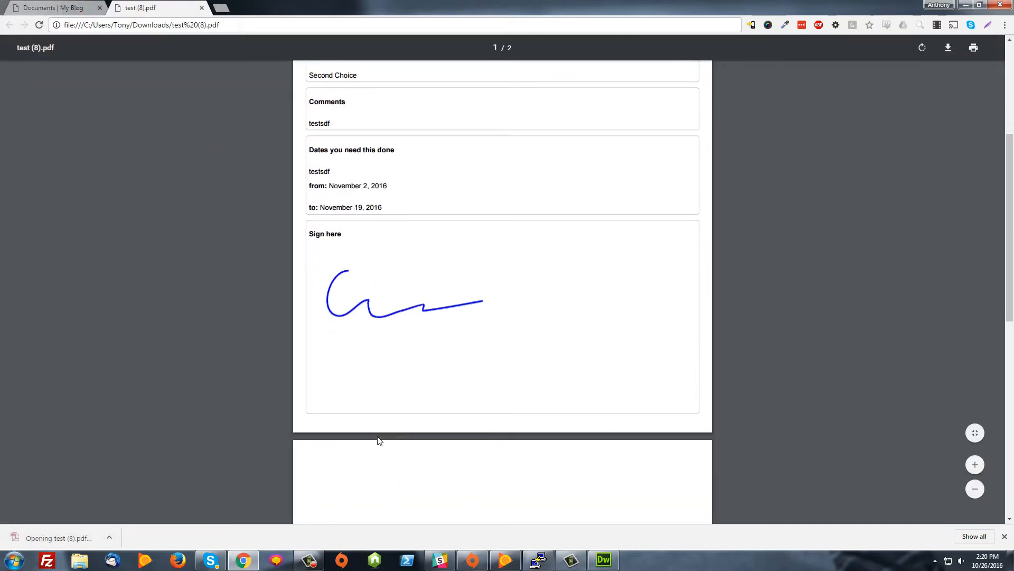
scroll("up", 3)
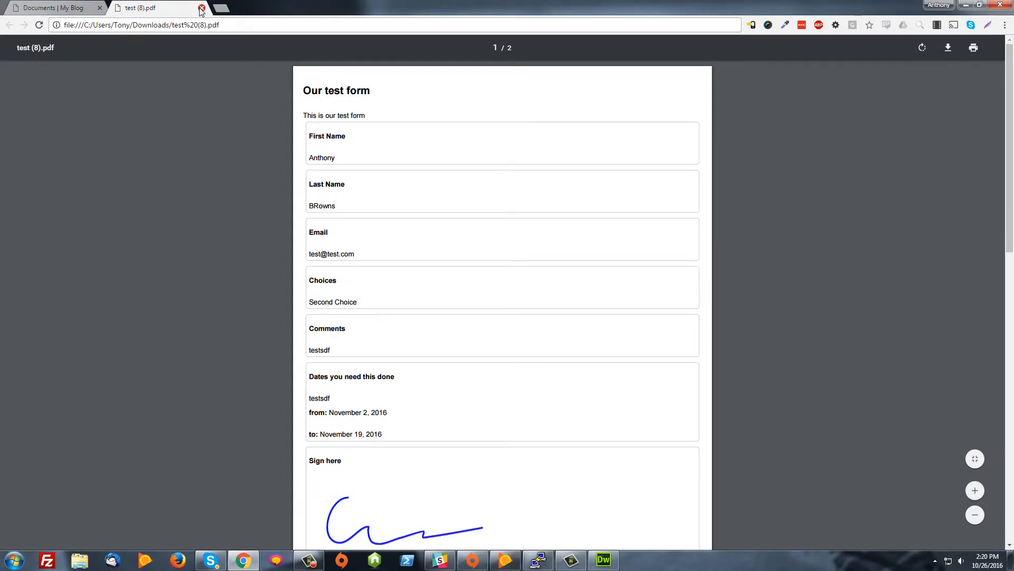
left_click(202, 8)
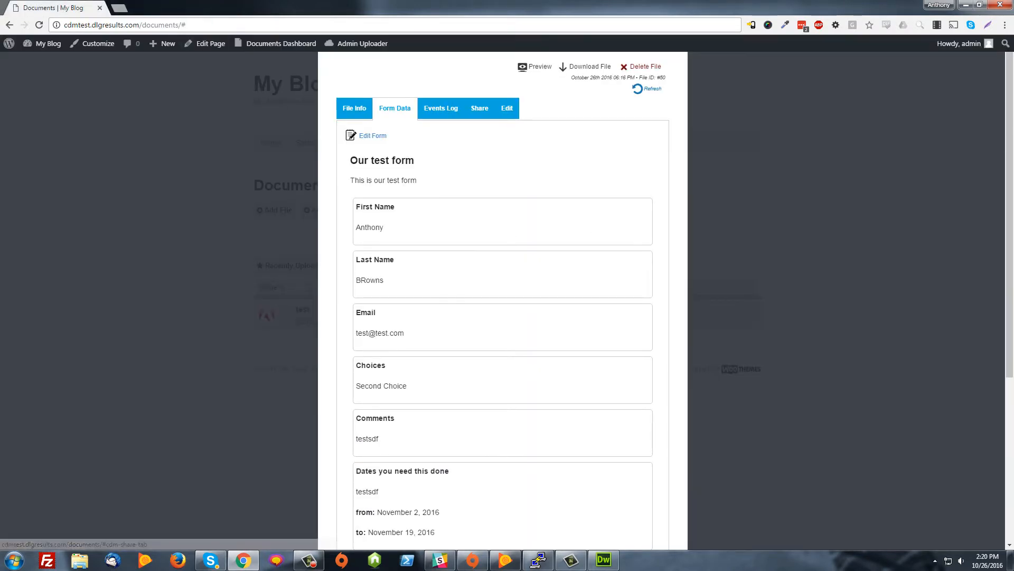
Check the file's Share and File Info details and preview the filled-in form
left_click(479, 108)
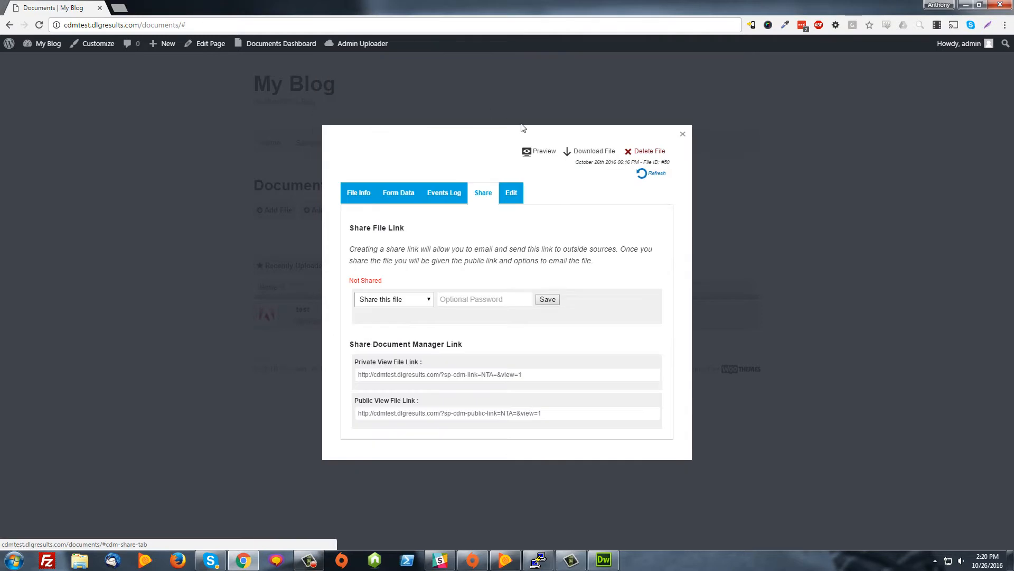
left_click(359, 192)
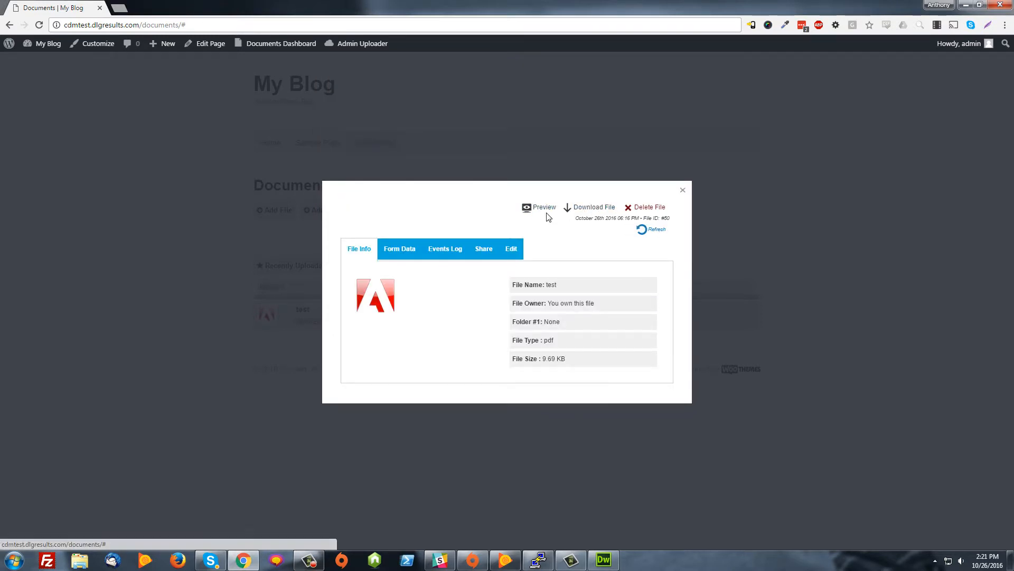
left_click(543, 208)
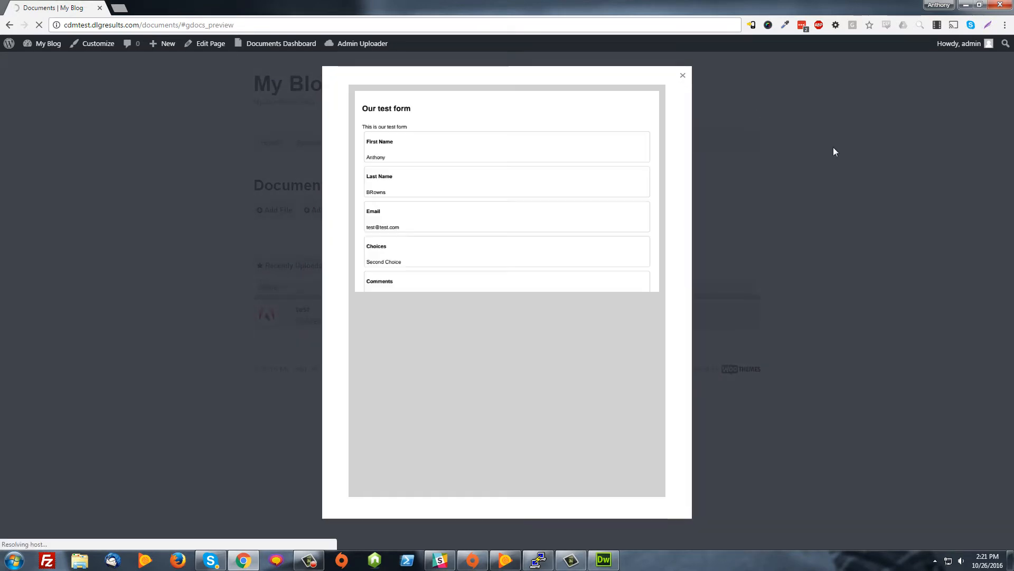
left_click(682, 75)
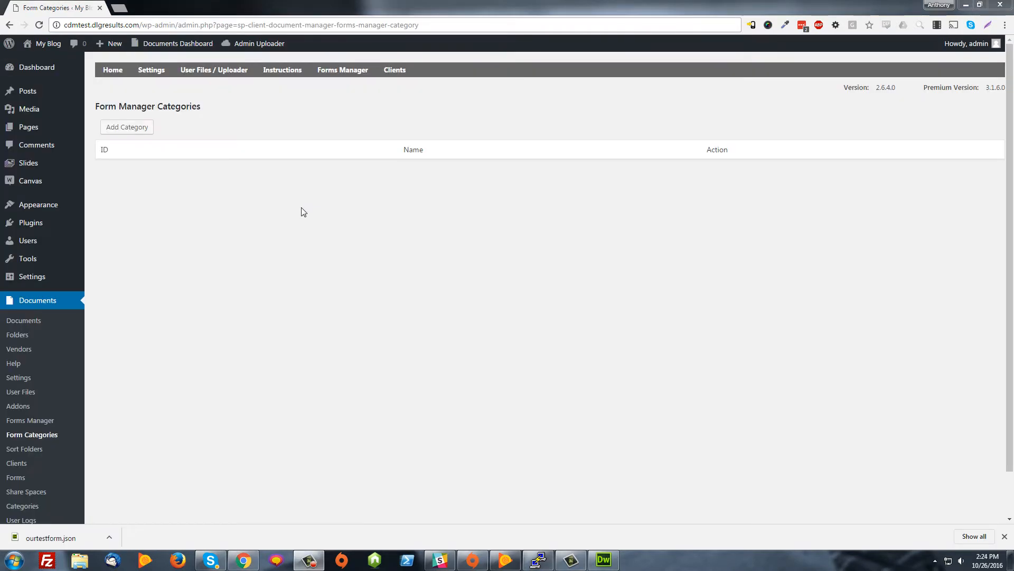
mouse_move(217, 129)
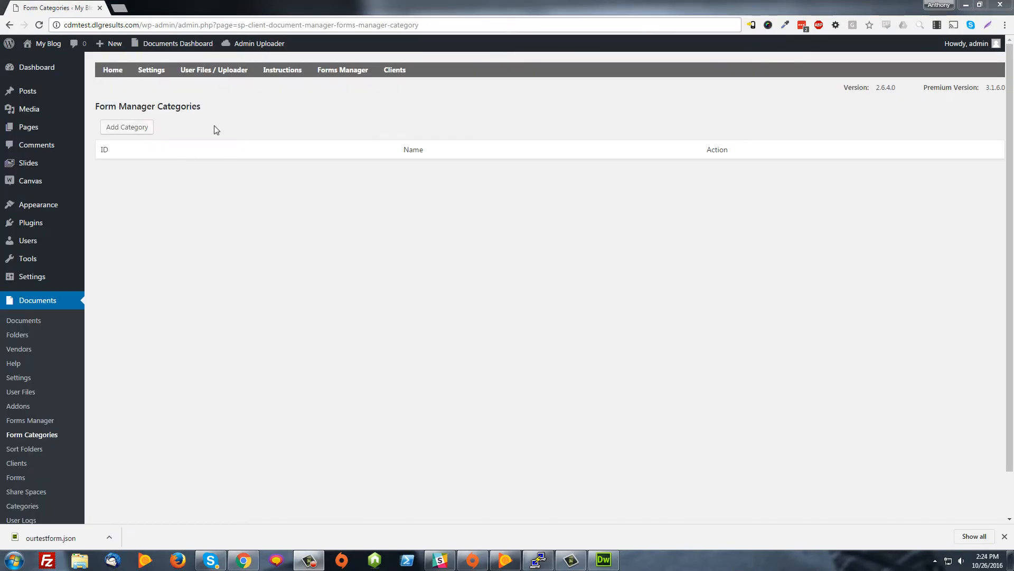
Add a form category named Rhode Island, then a second one named Massachusetts, saving each
left_click(127, 127)
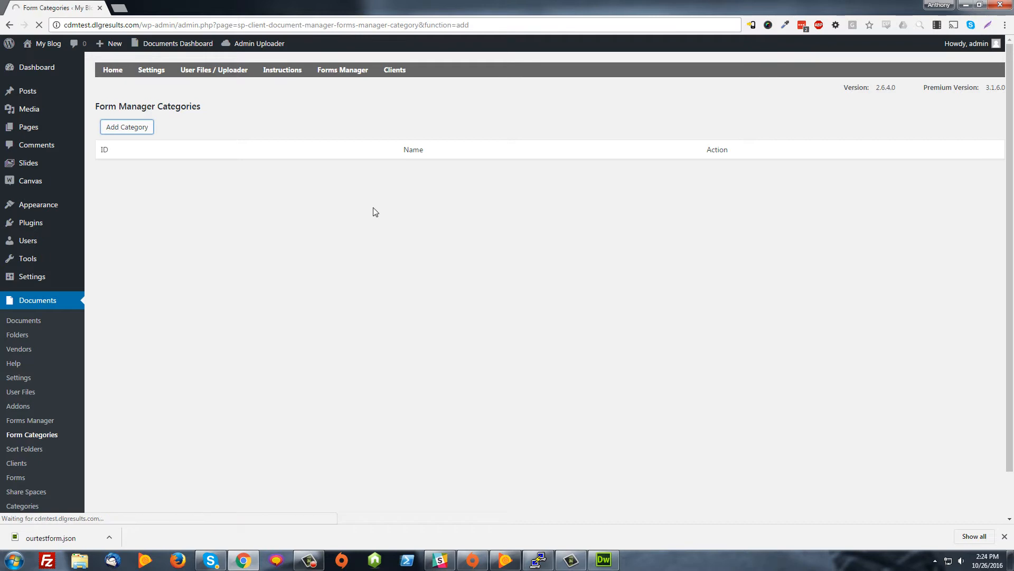
left_click(127, 125)
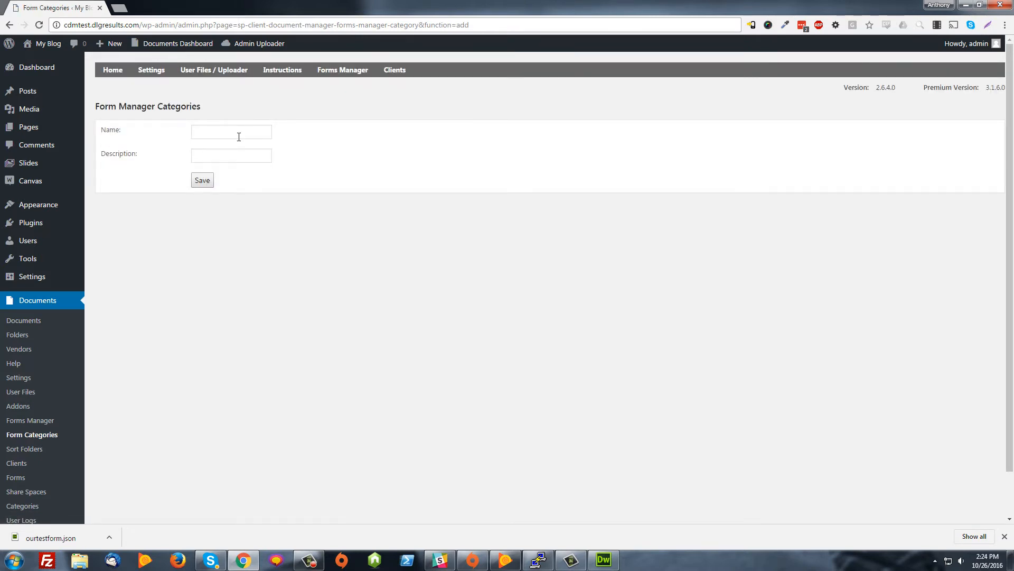
mouse_move(998, 194)
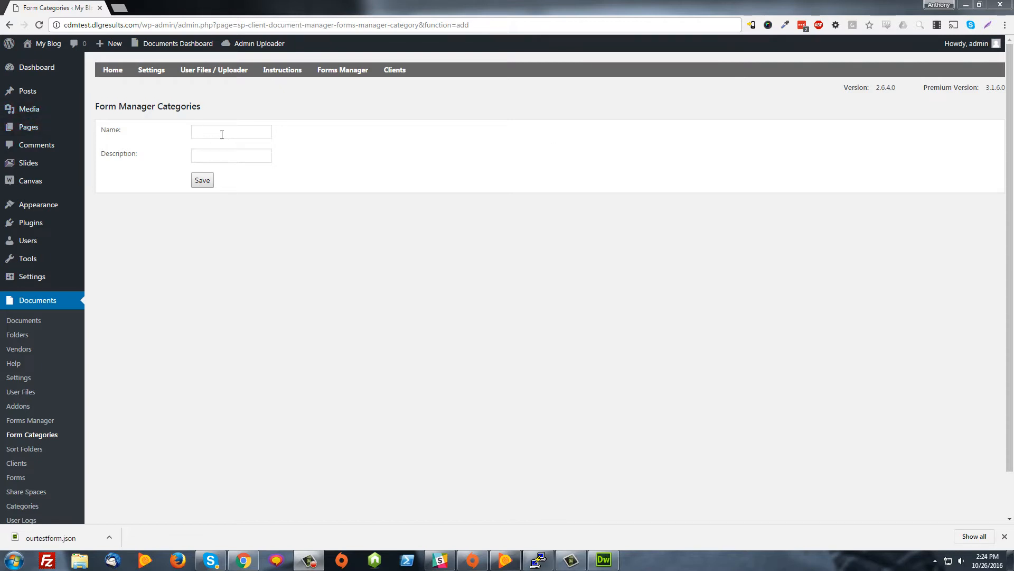
type("Rhode")
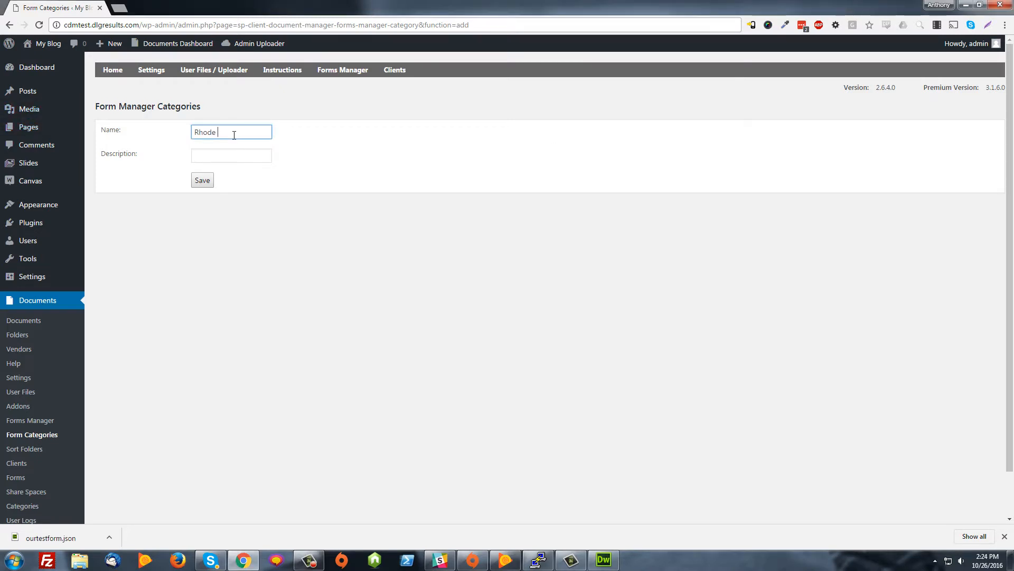
type("Island")
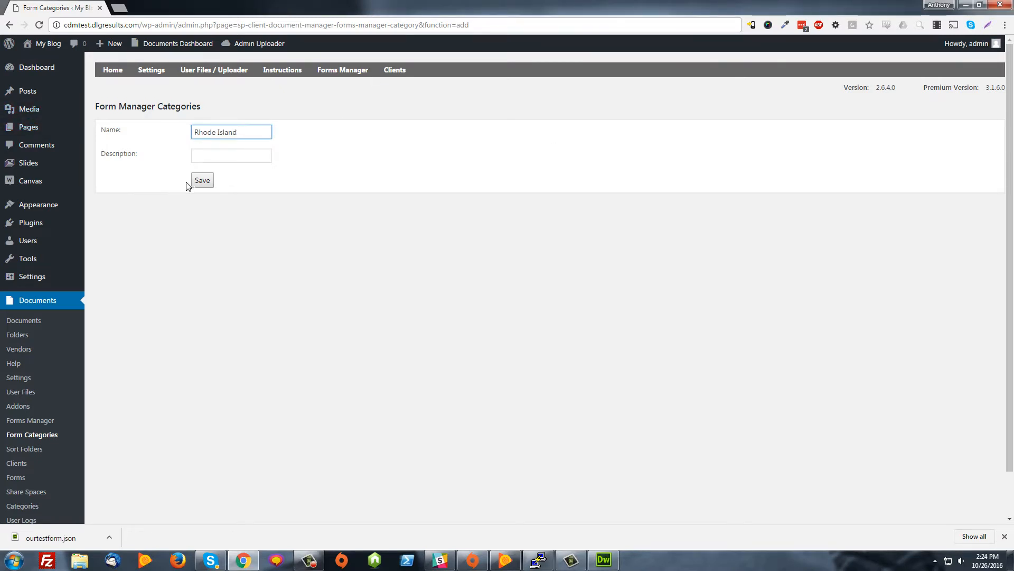
left_click(202, 180)
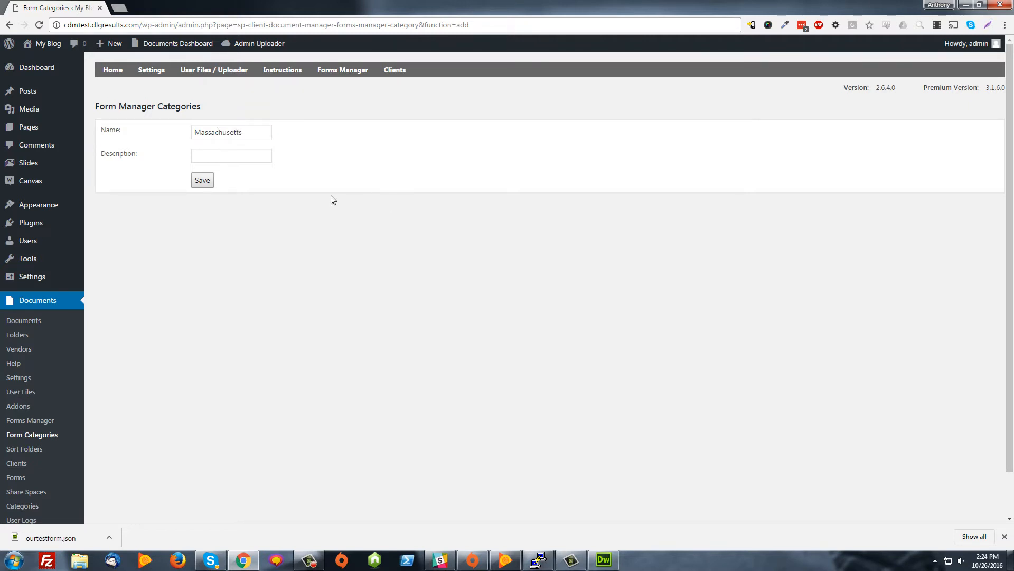
left_click(202, 180)
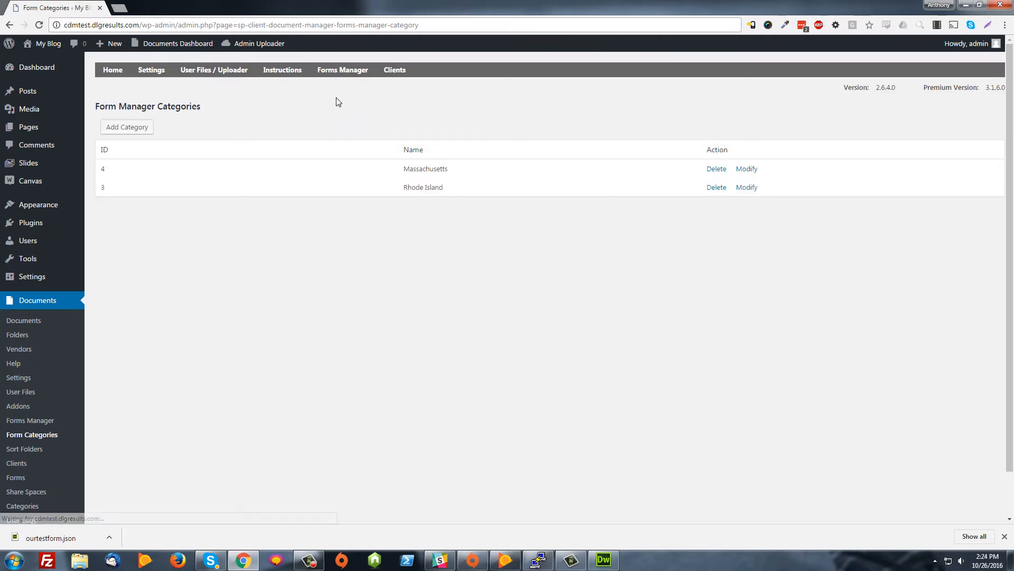
In Forms Manager, assign Our test form to the Massachusetts category and save it
left_click(29, 419)
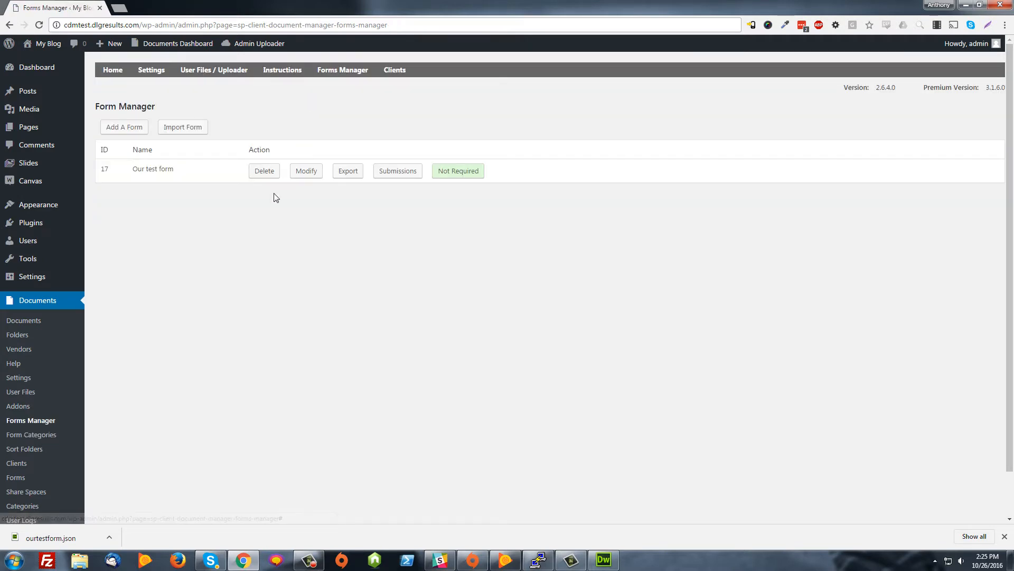
left_click(306, 172)
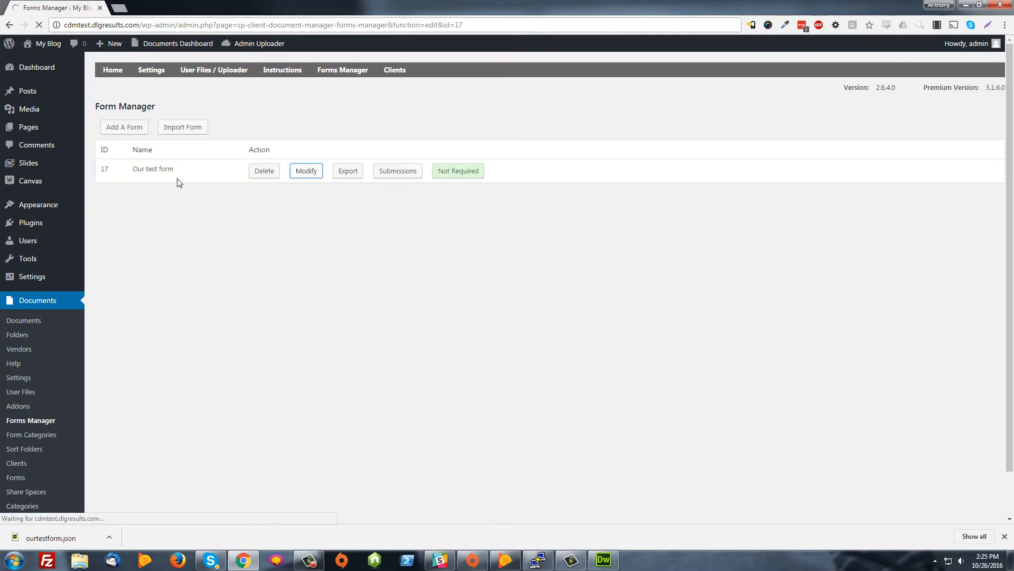
left_click(306, 172)
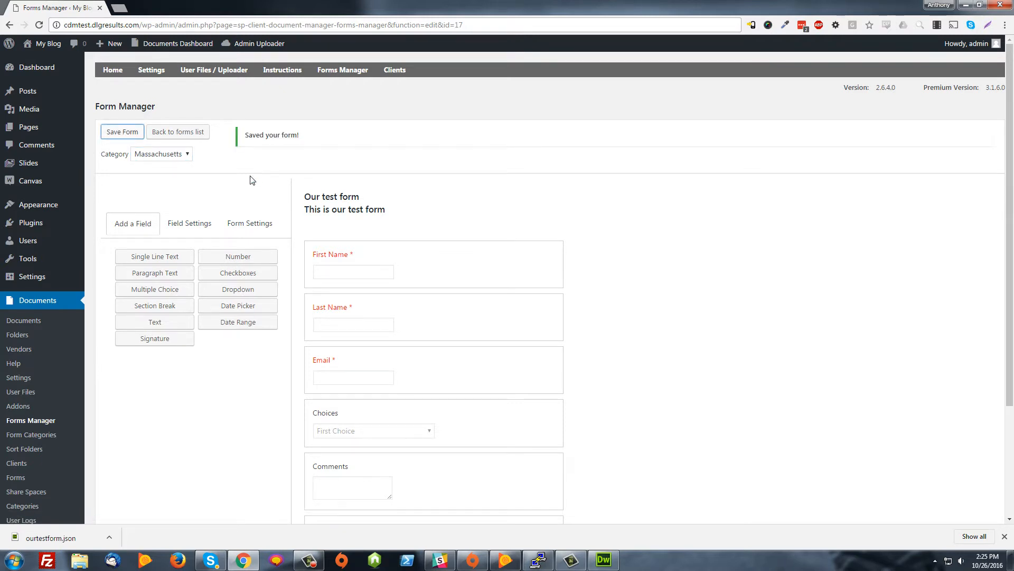
left_click(177, 131)
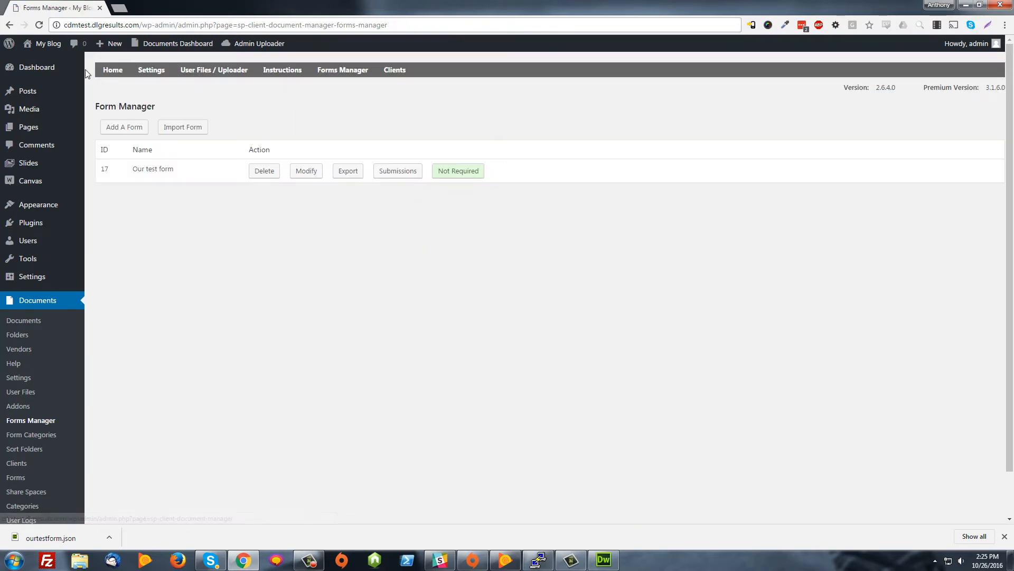
On the front-end Documents page, add a form choosing Massachusetts and then Our test form
left_click(48, 43)
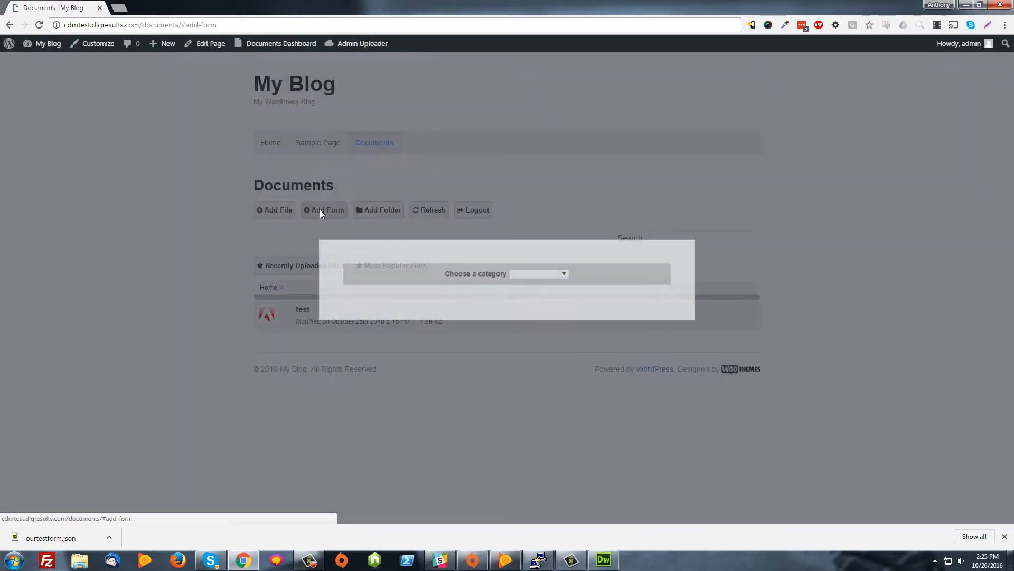
left_click(537, 273)
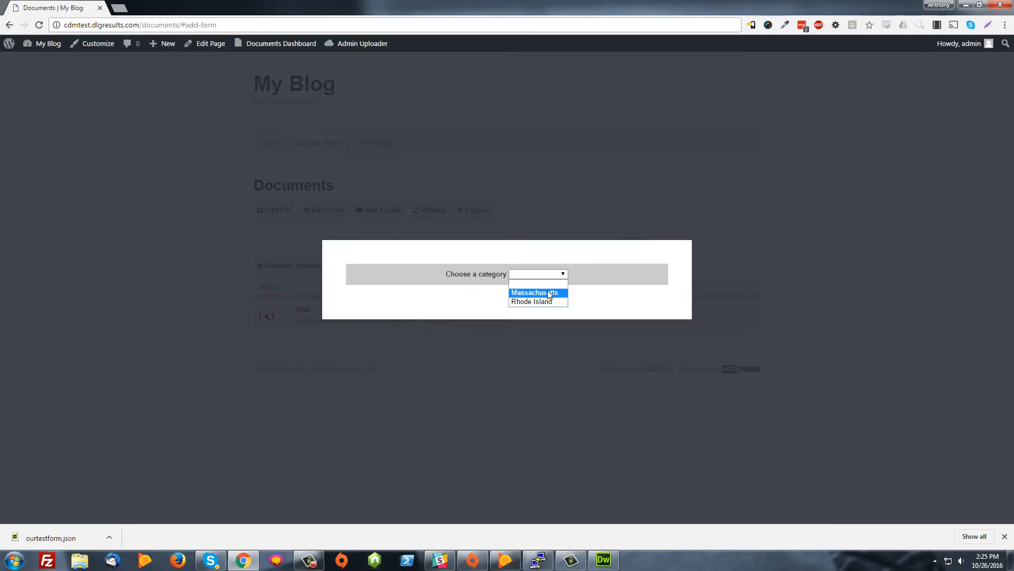
left_click(532, 293)
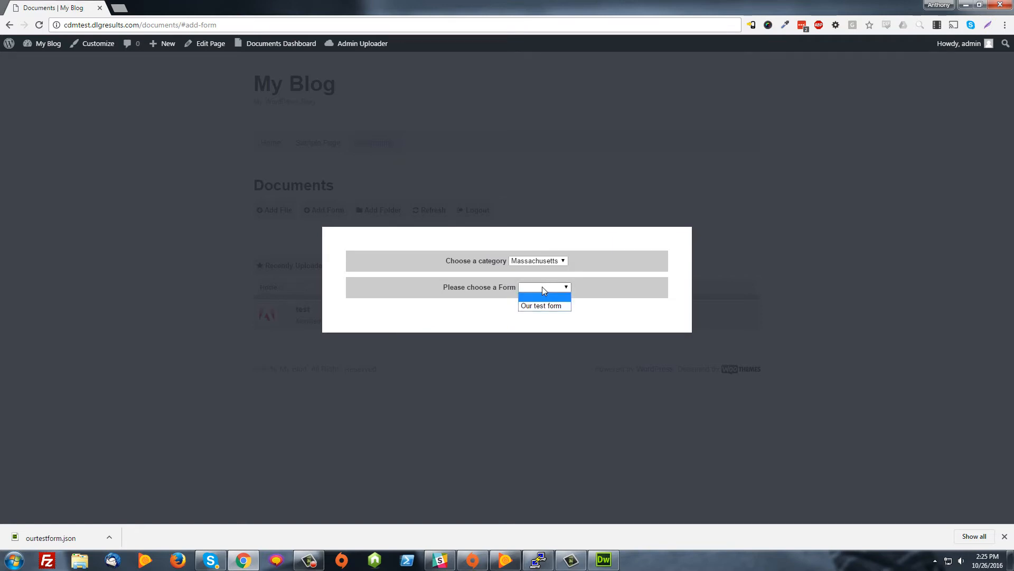
mouse_move(543, 306)
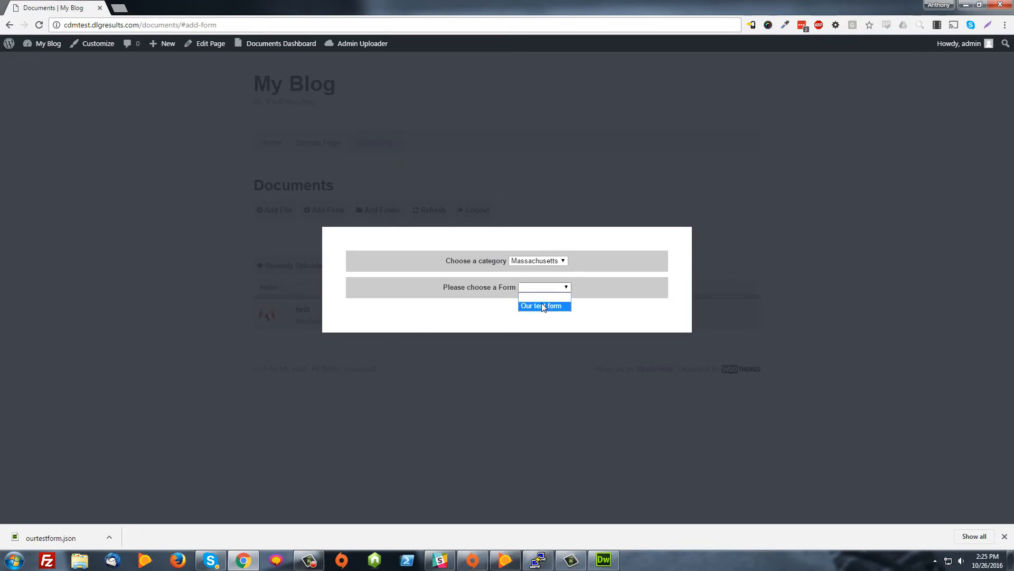
left_click(542, 306)
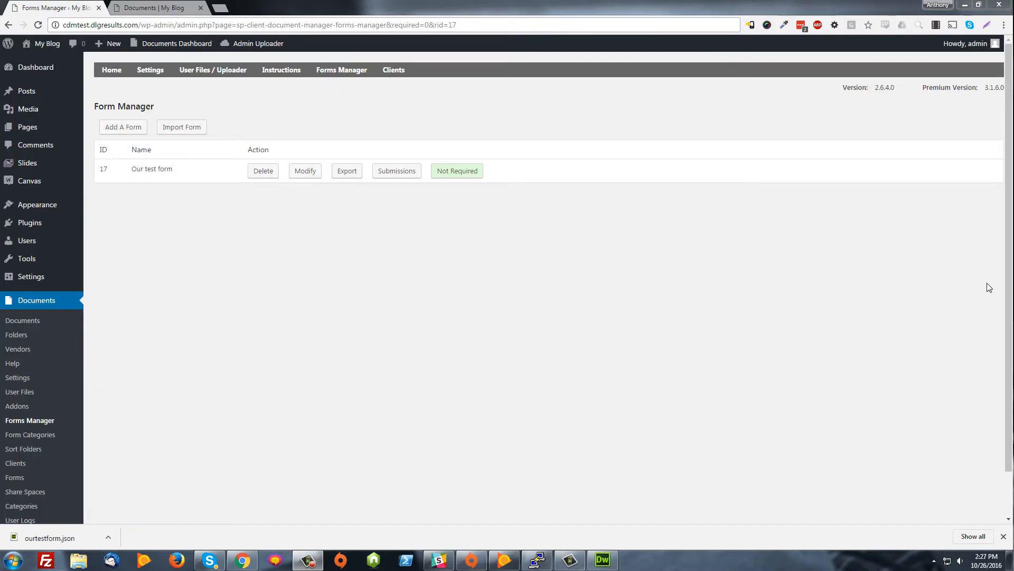
Toggle Our test form from Not Required to Required in Forms Manager
left_click(457, 170)
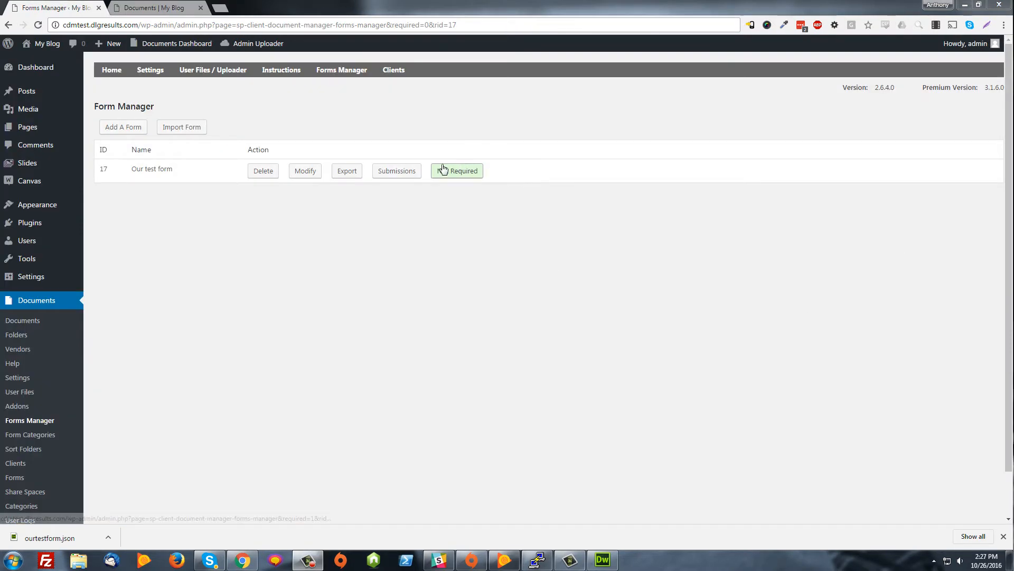
left_click(457, 171)
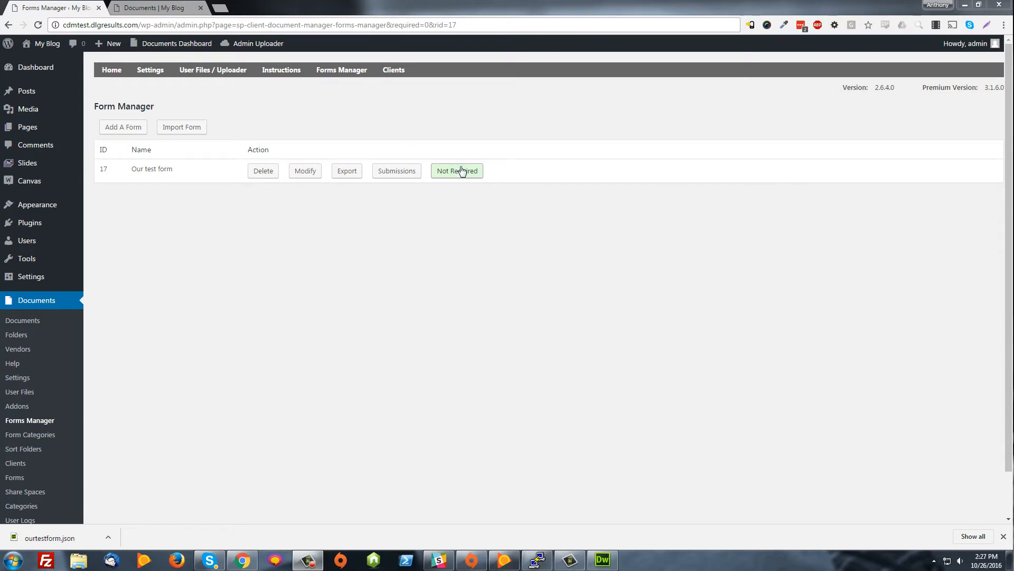
left_click(457, 171)
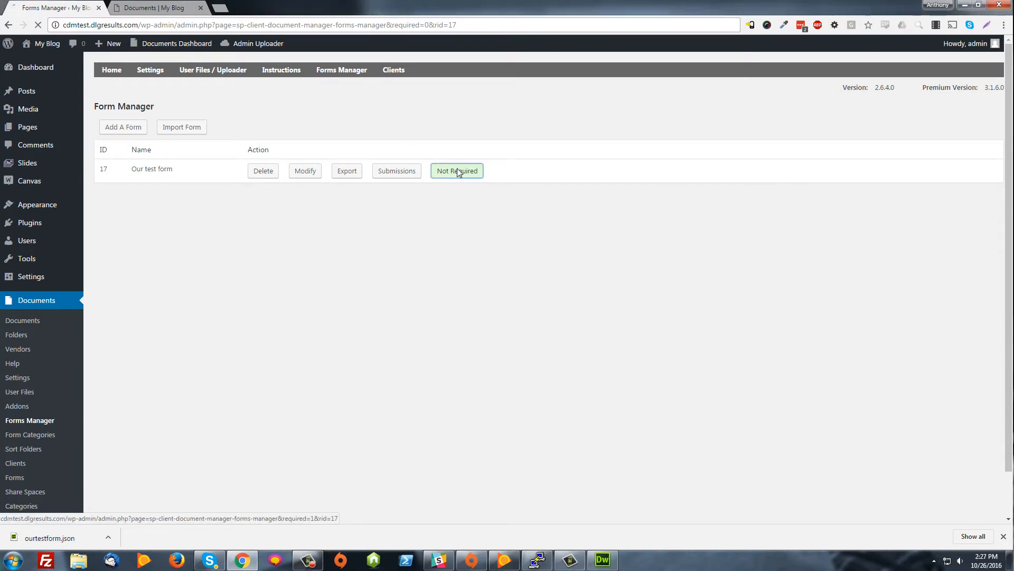
left_click(457, 170)
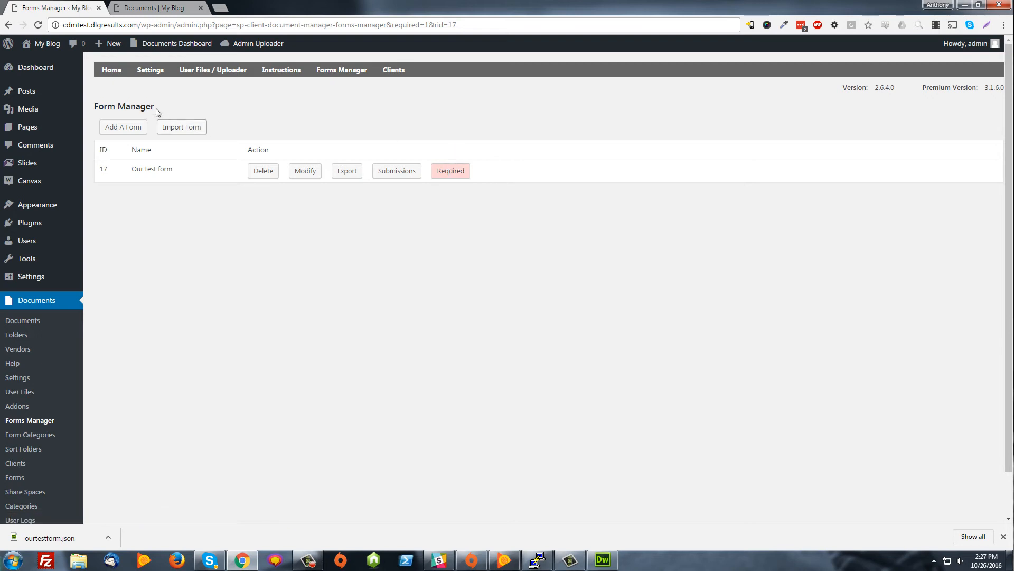
Go to the My Blog public home page from the admin bar
left_click(150, 70)
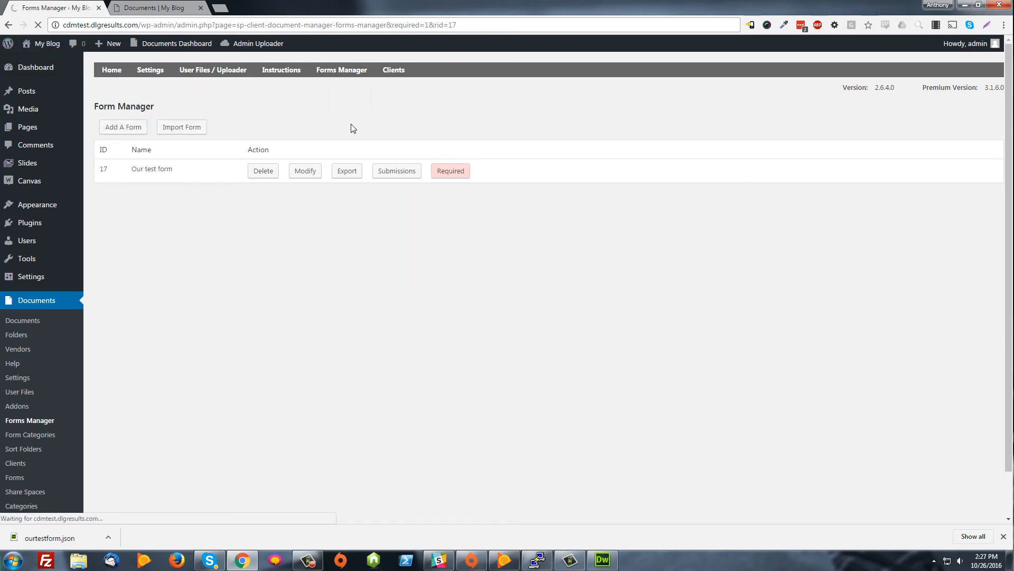
left_click(46, 43)
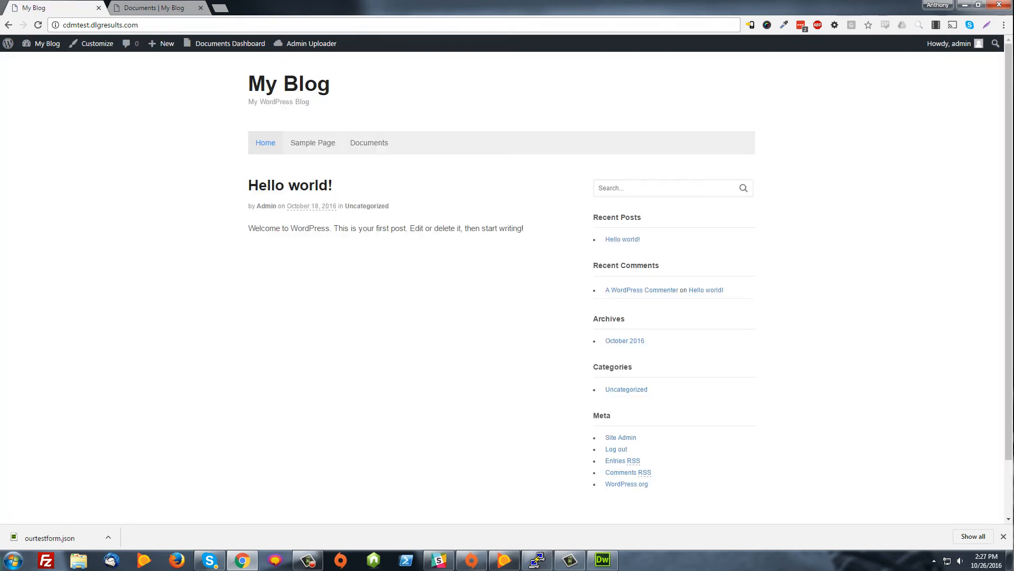
On the public Documents page, read the required-form notice and load Our test form under Massachusetts
left_click(369, 143)
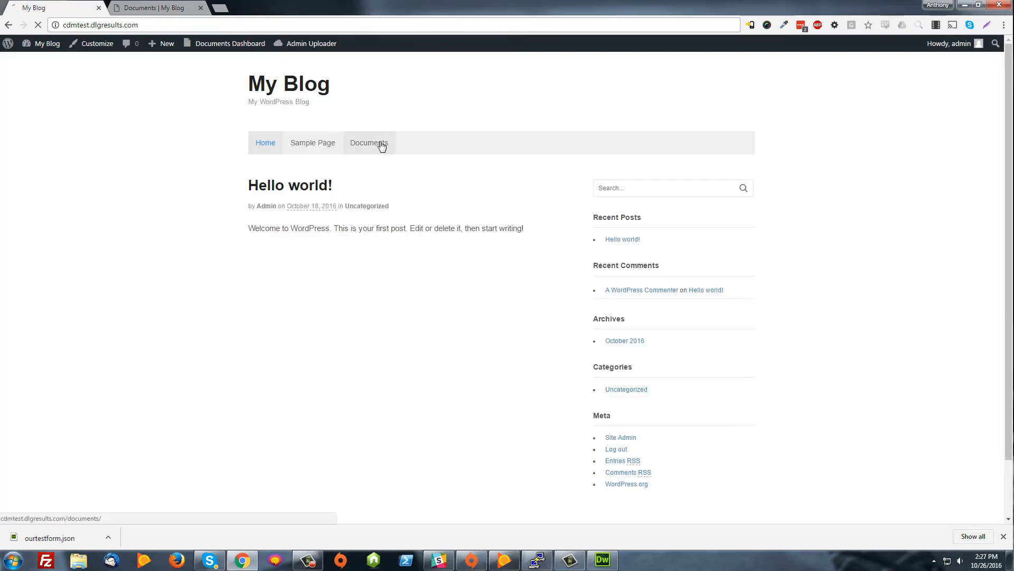
left_click(369, 143)
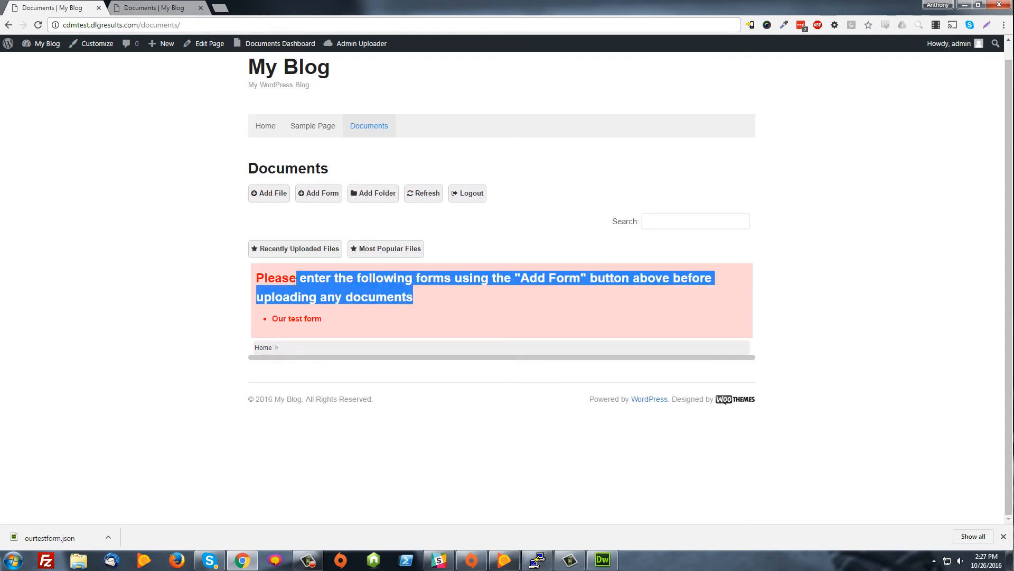
left_click(318, 193)
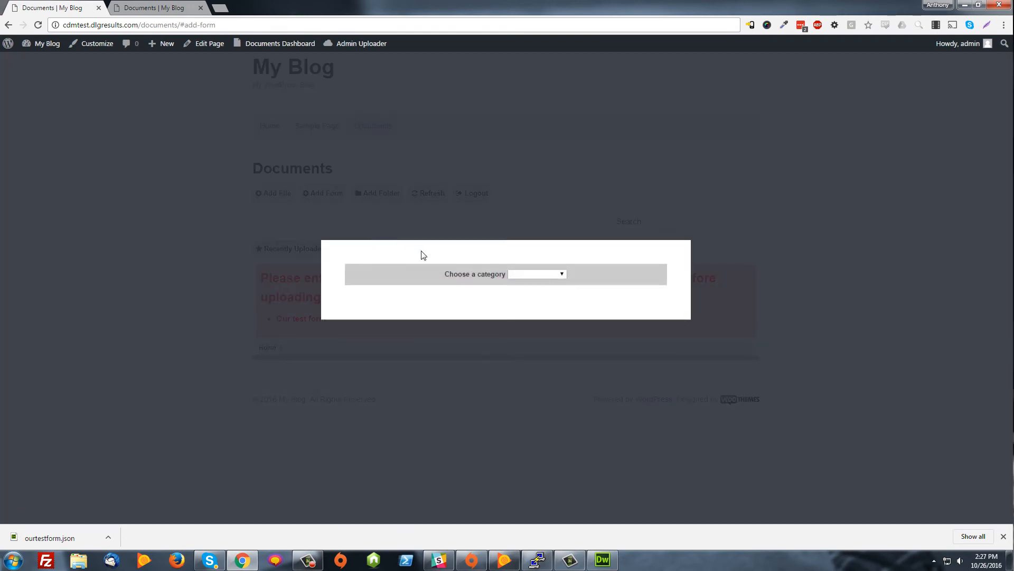
left_click(536, 273)
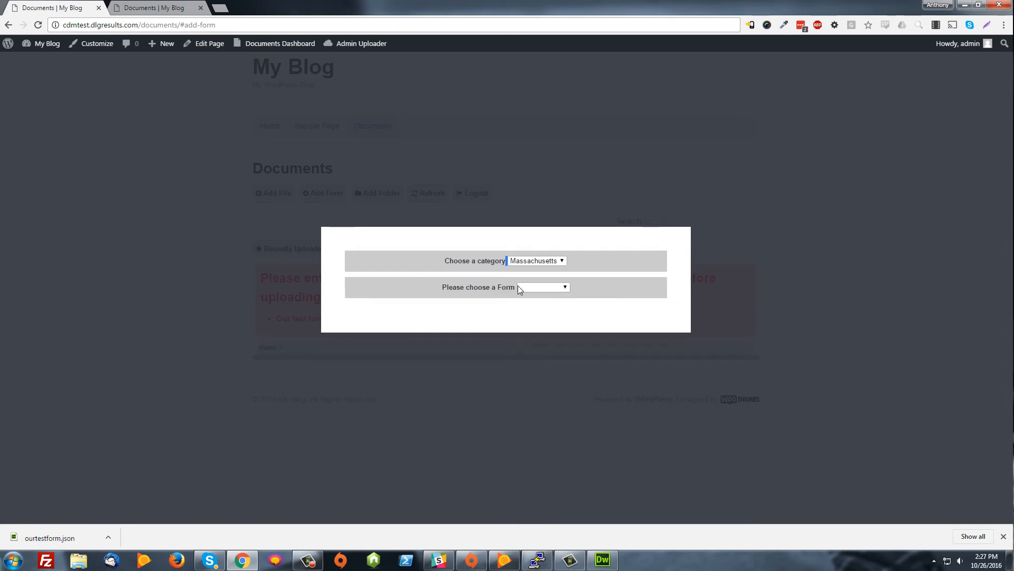
left_click(542, 286)
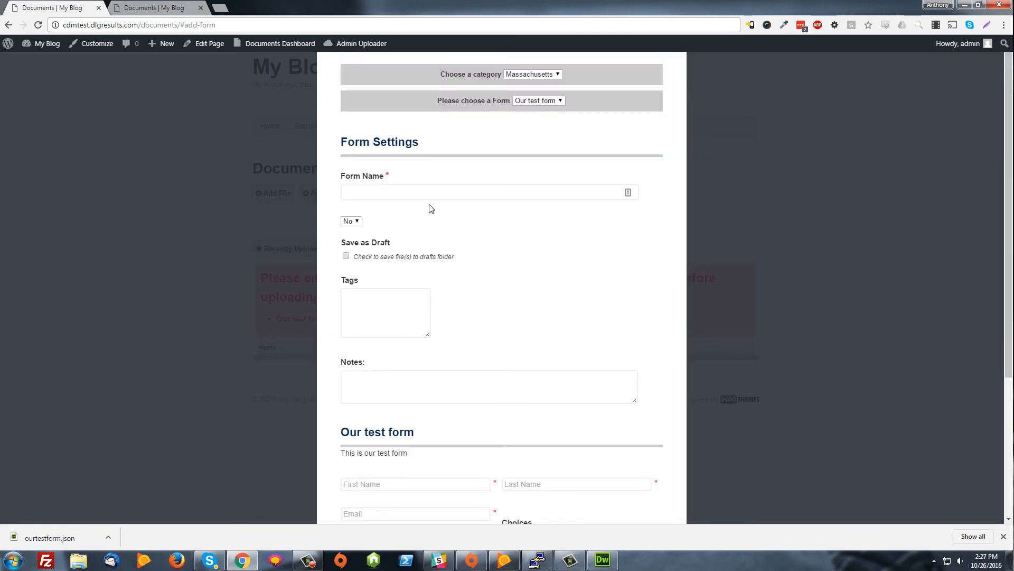
scroll("down", 3)
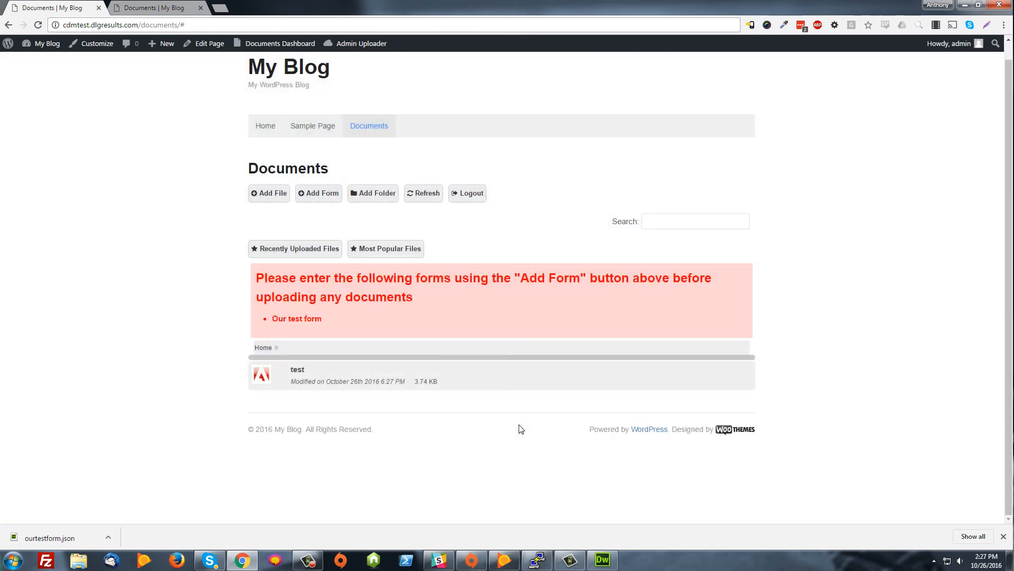
View the test file's File Info, close it, and refresh the documents list
left_click(297, 374)
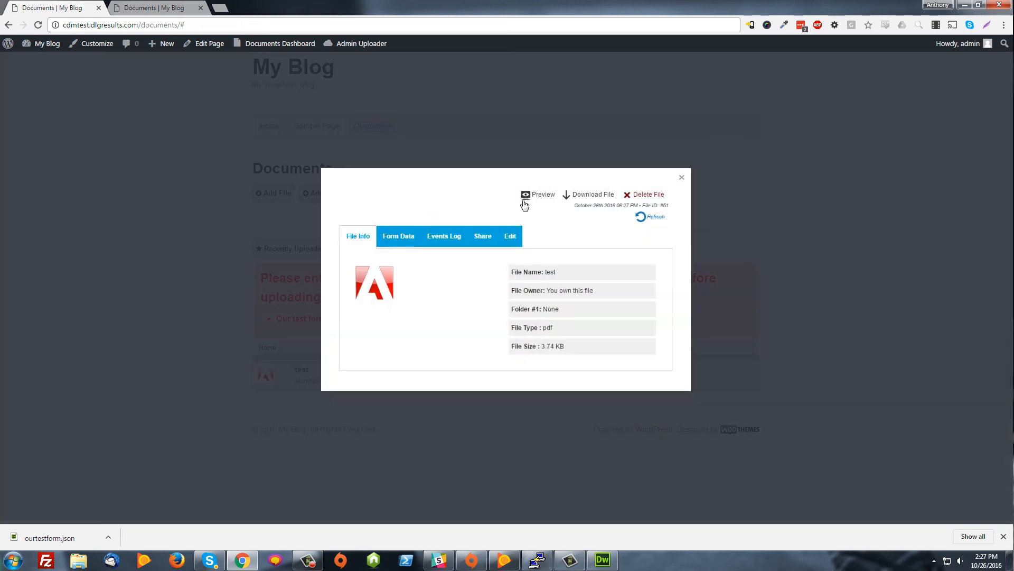
left_click(399, 236)
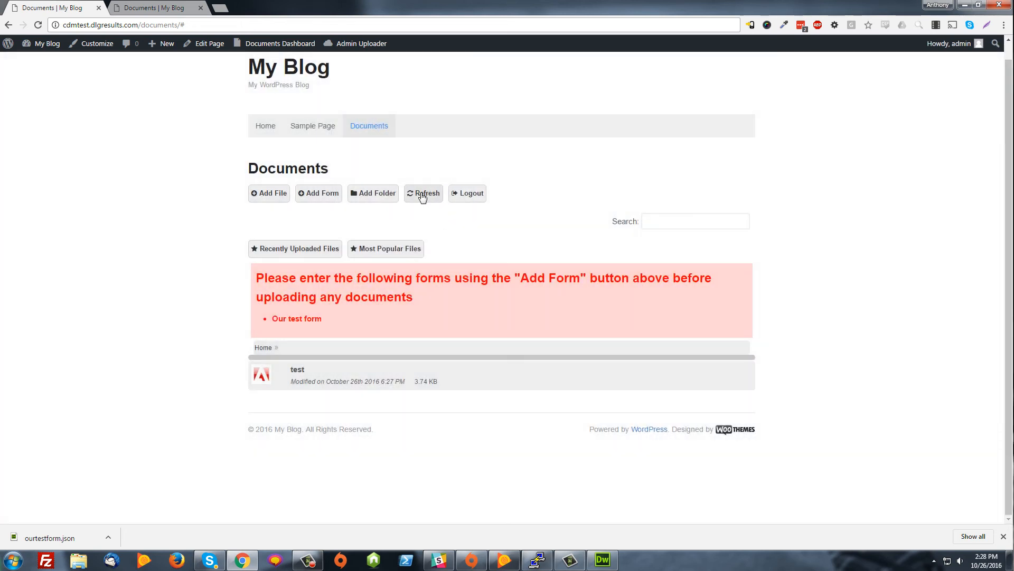
left_click(423, 192)
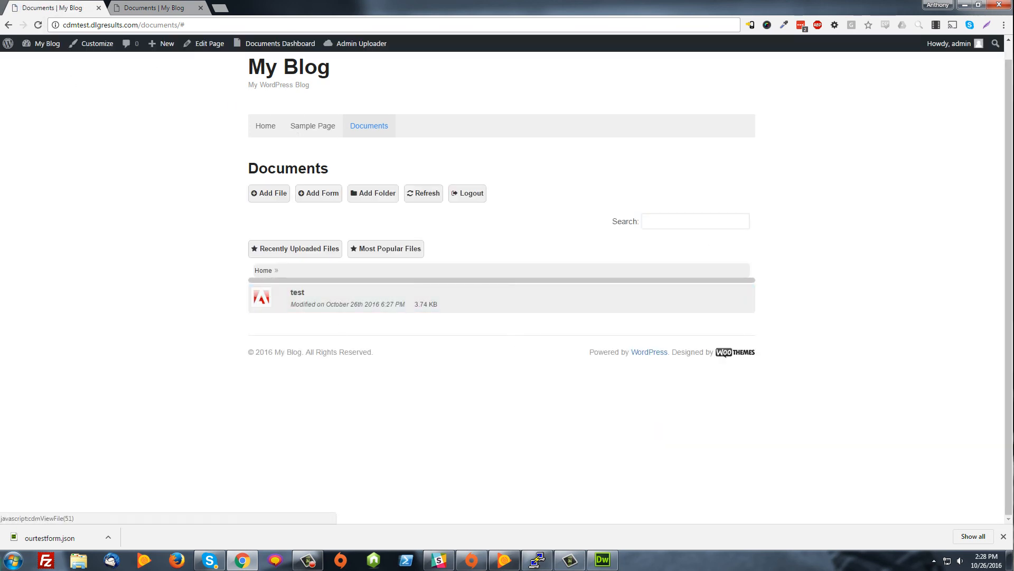
Switch browser tabs to the SmartyPlugins developer website
left_click(297, 296)
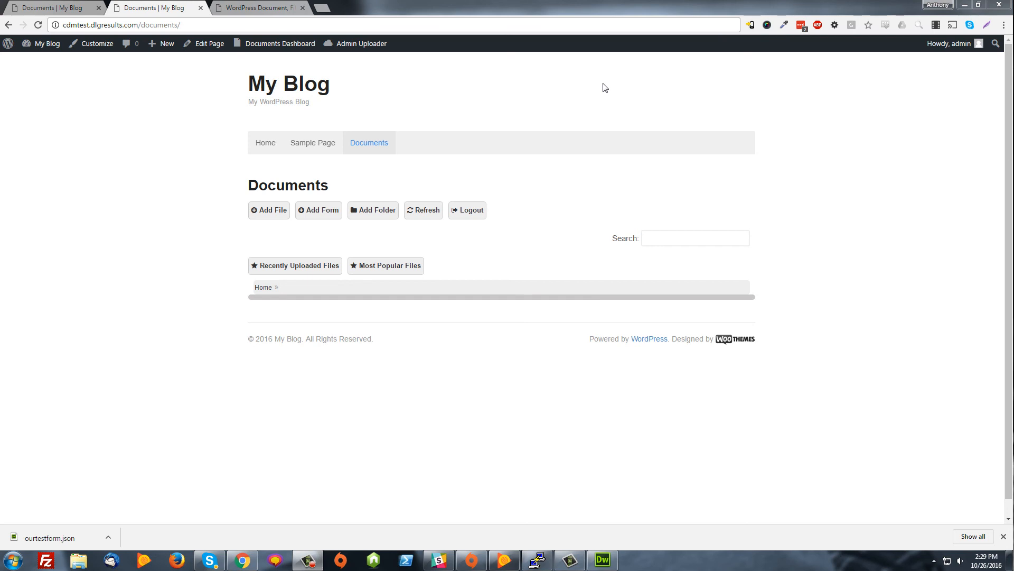
mouse_move(530, 37)
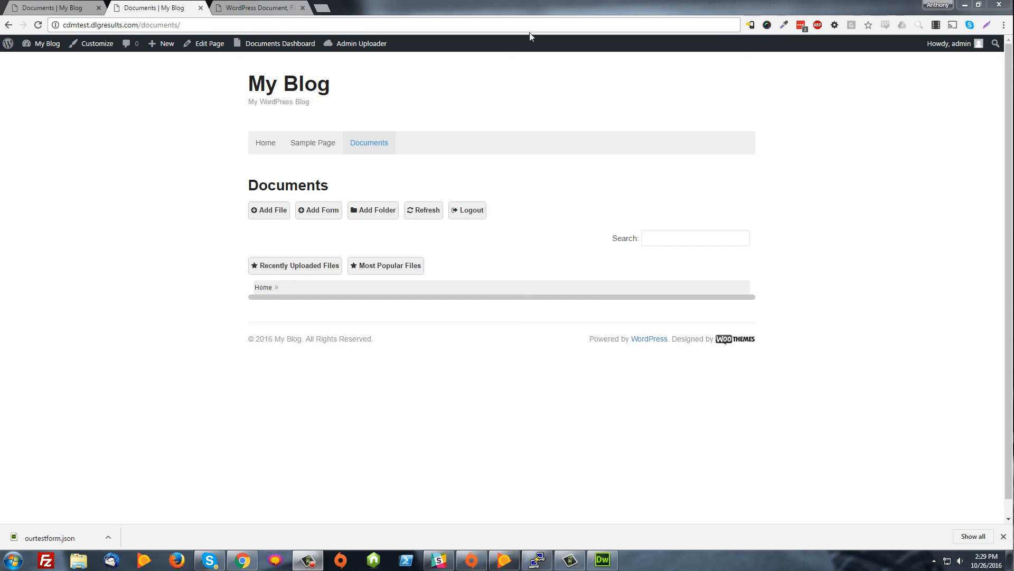
left_click(258, 8)
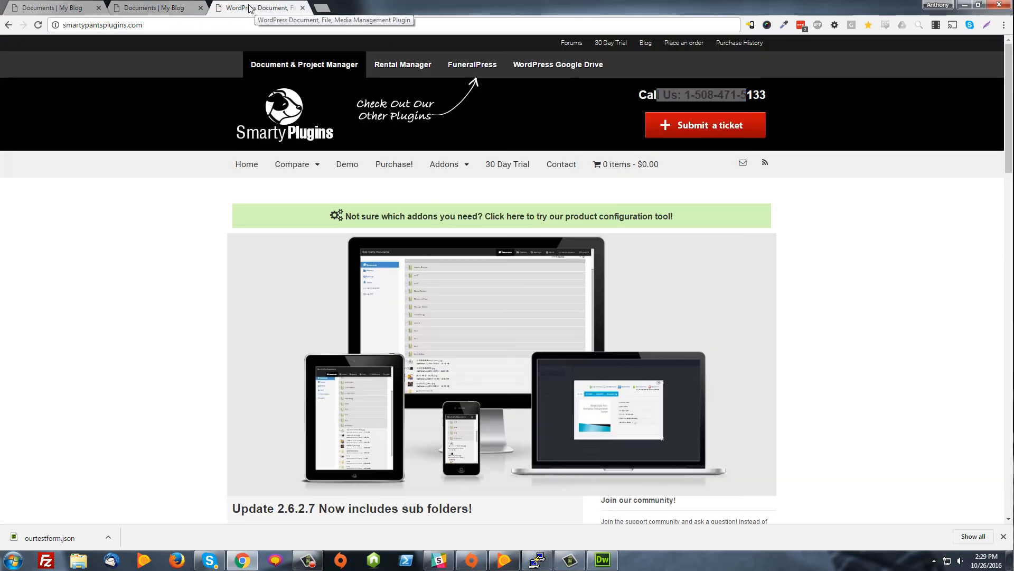